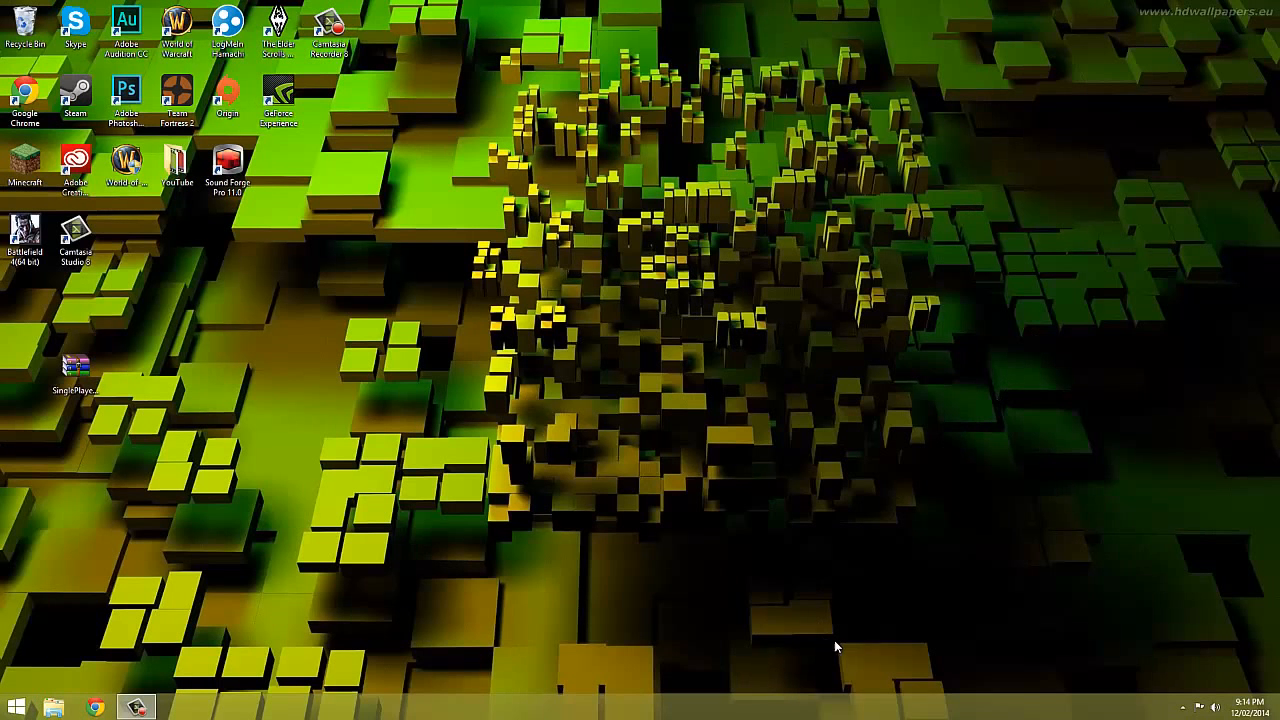
pyautogui.moveTo(906, 633)
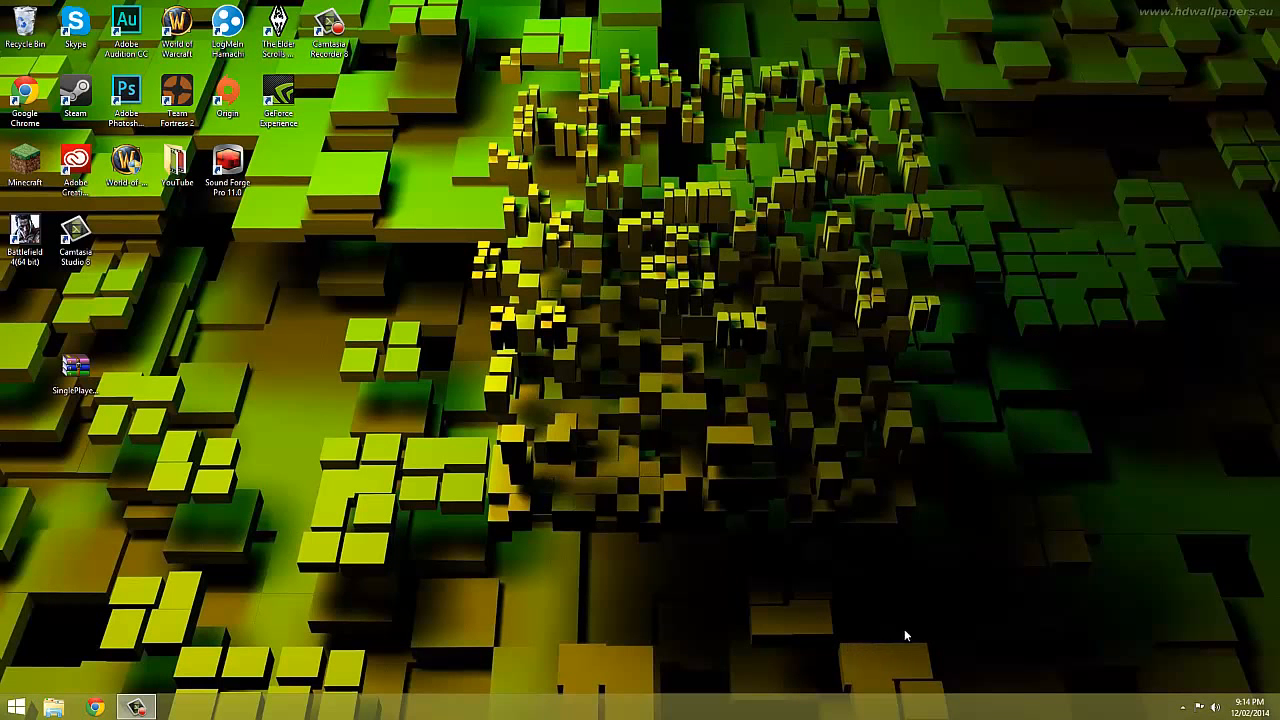
pyautogui.moveTo(937, 615)
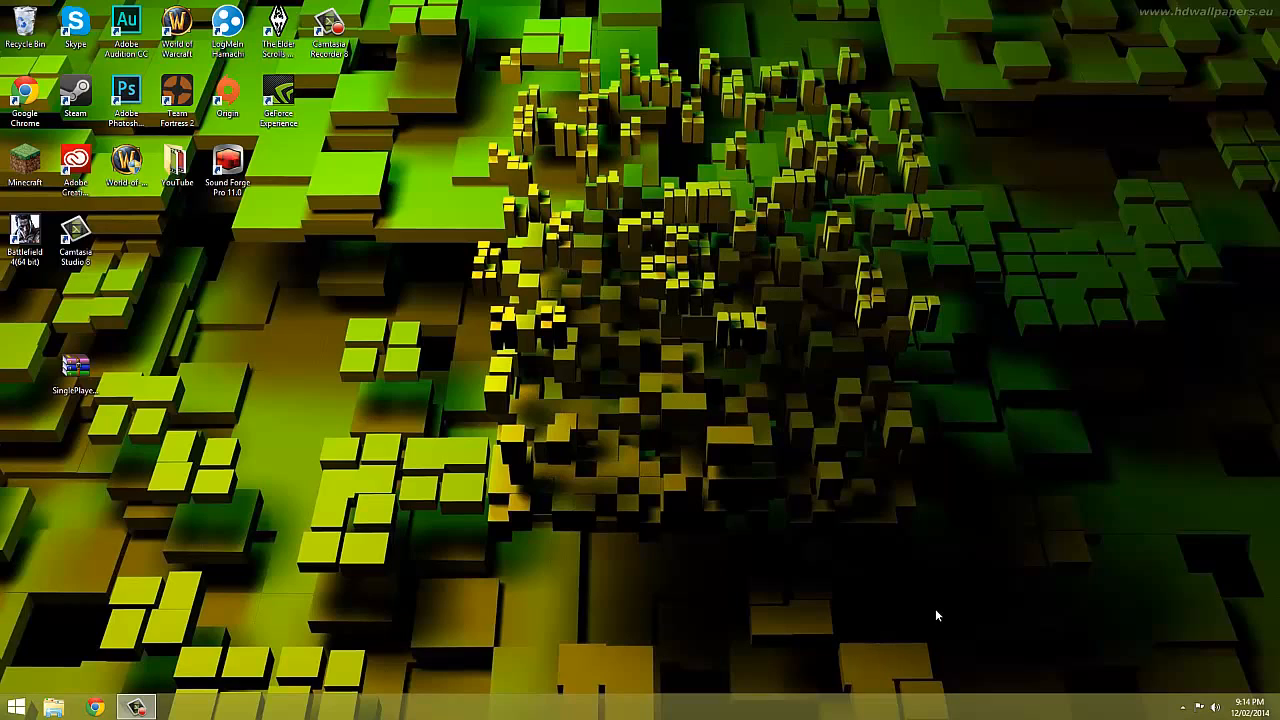
pyautogui.moveTo(984, 615)
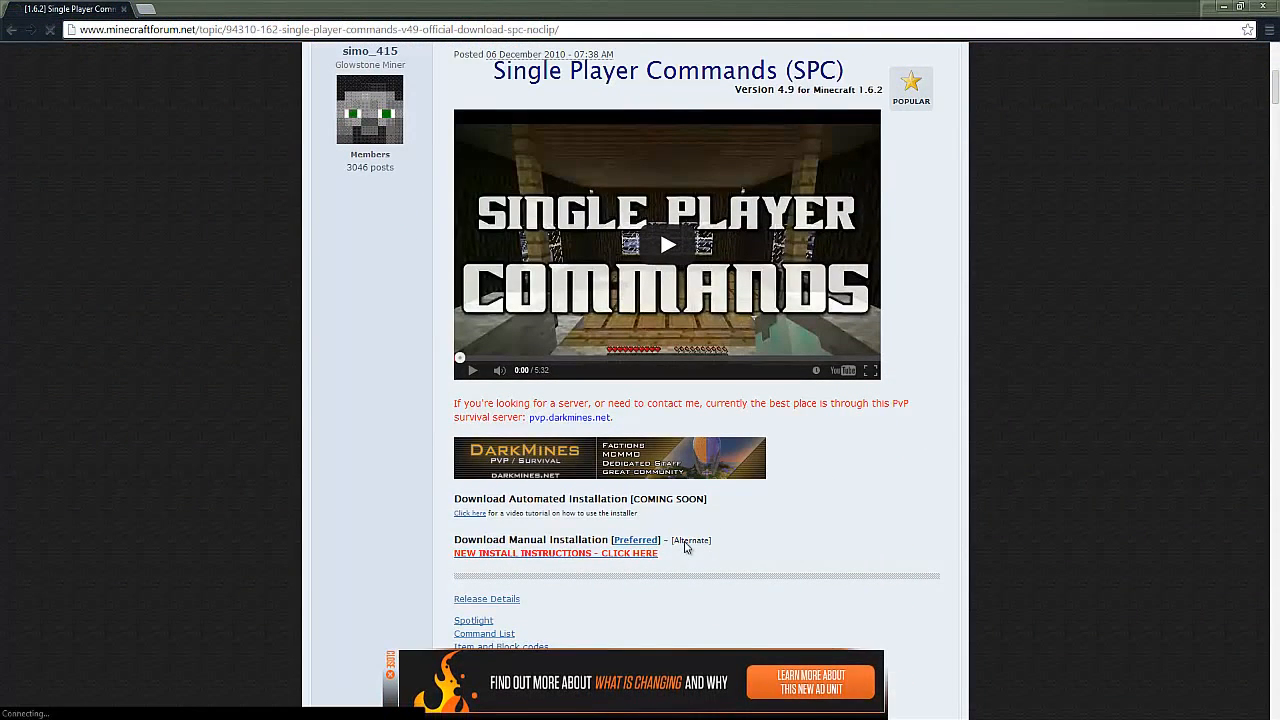
# Start the Alternate manual-installation download of SPC from the minecraftforum thread.
pyautogui.click(690, 540)
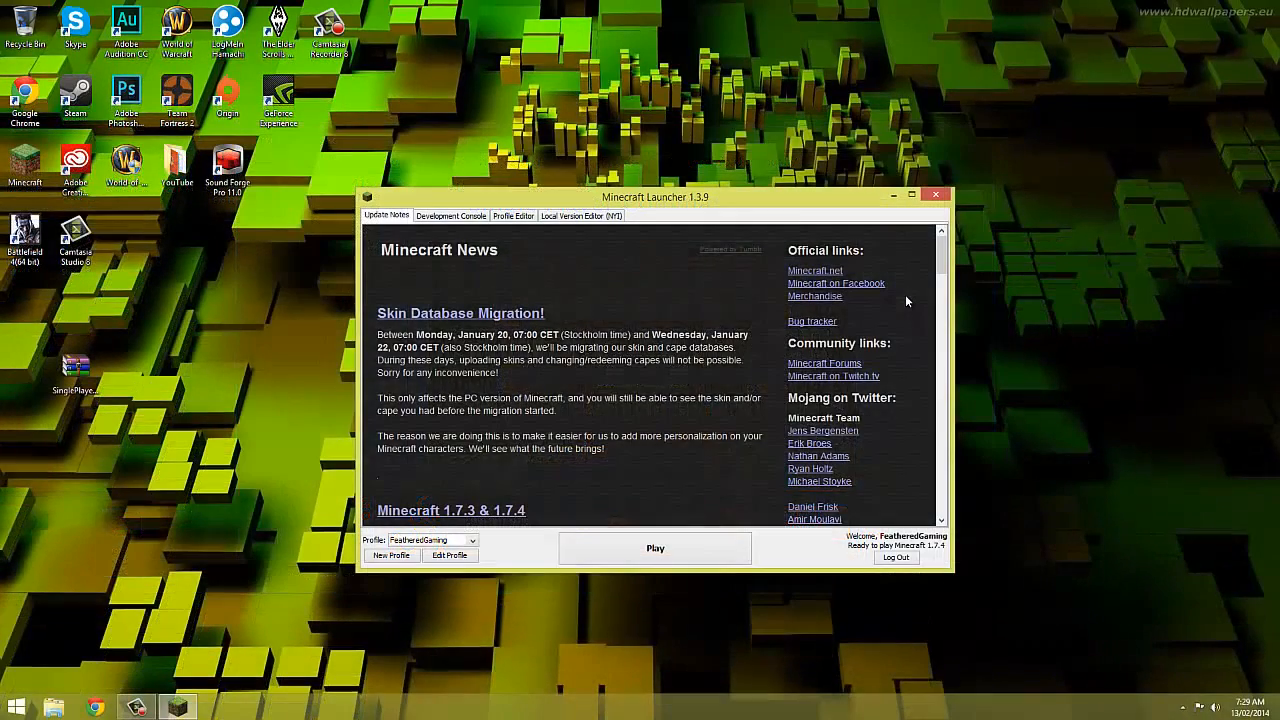
pyautogui.moveTo(877, 310)
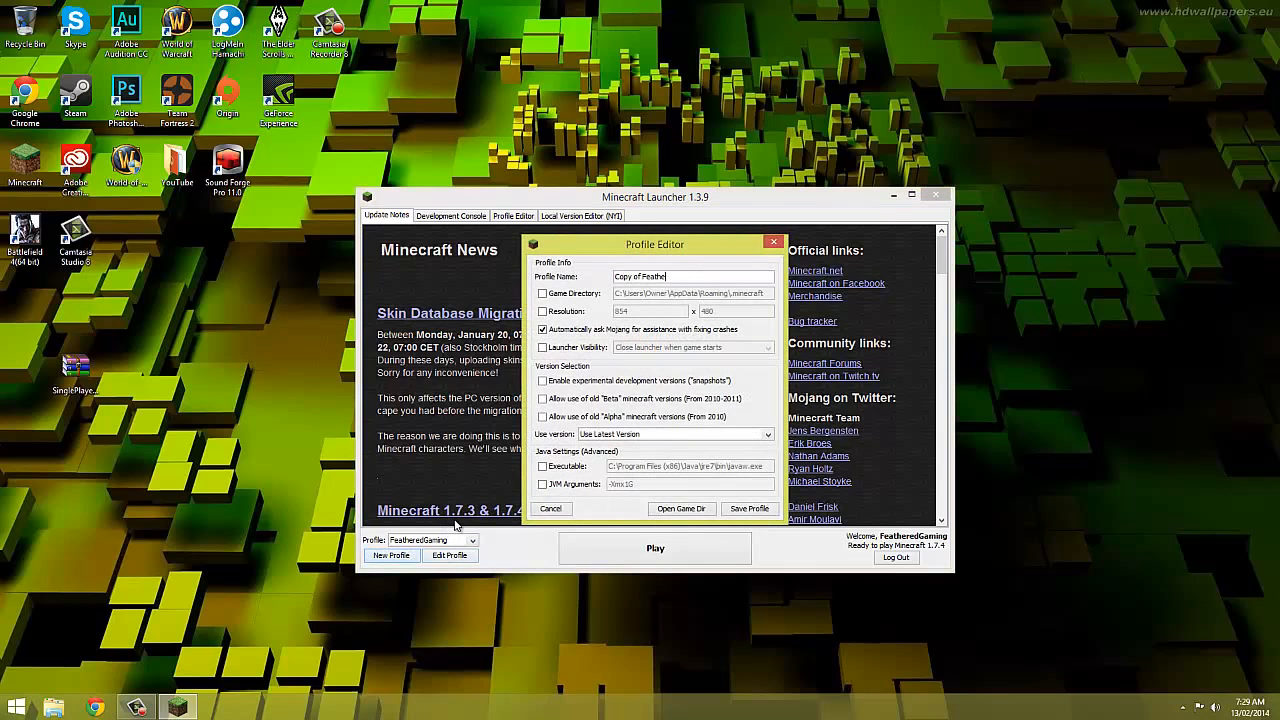
# Create and save a new launcher profile named spc using release 1.6.2.
pyautogui.write('apc')
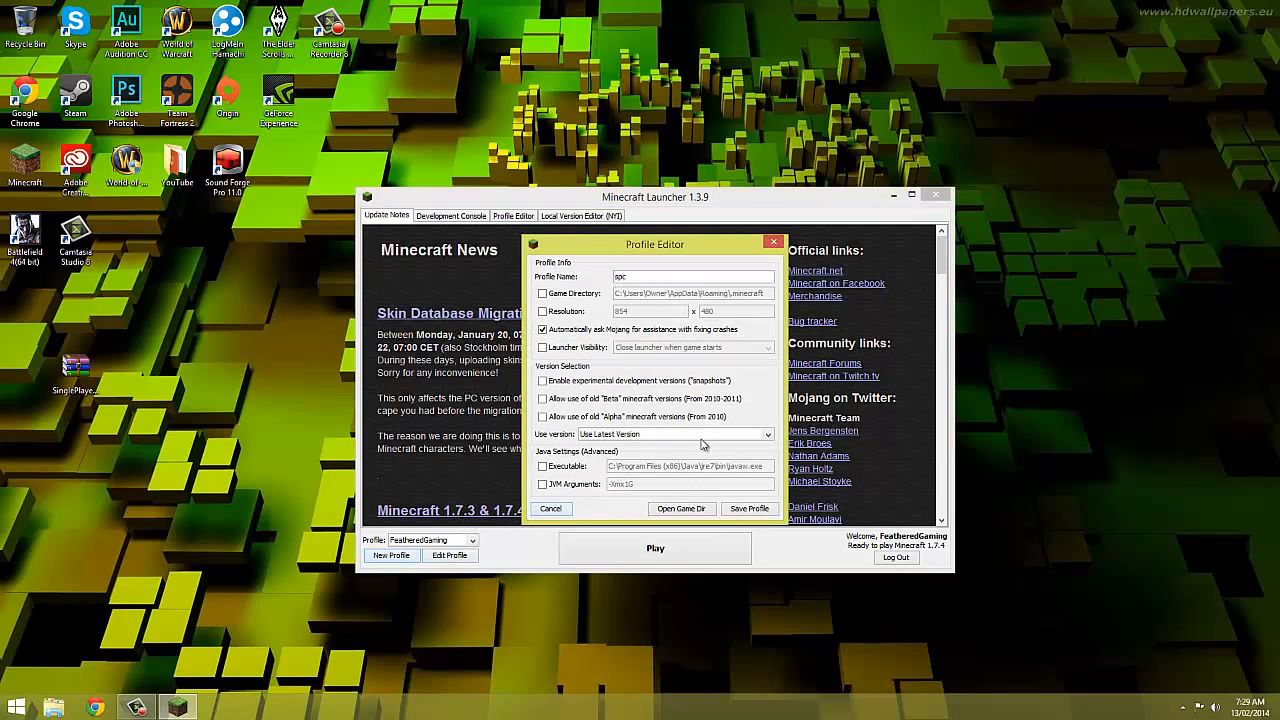
pyautogui.click(675, 434)
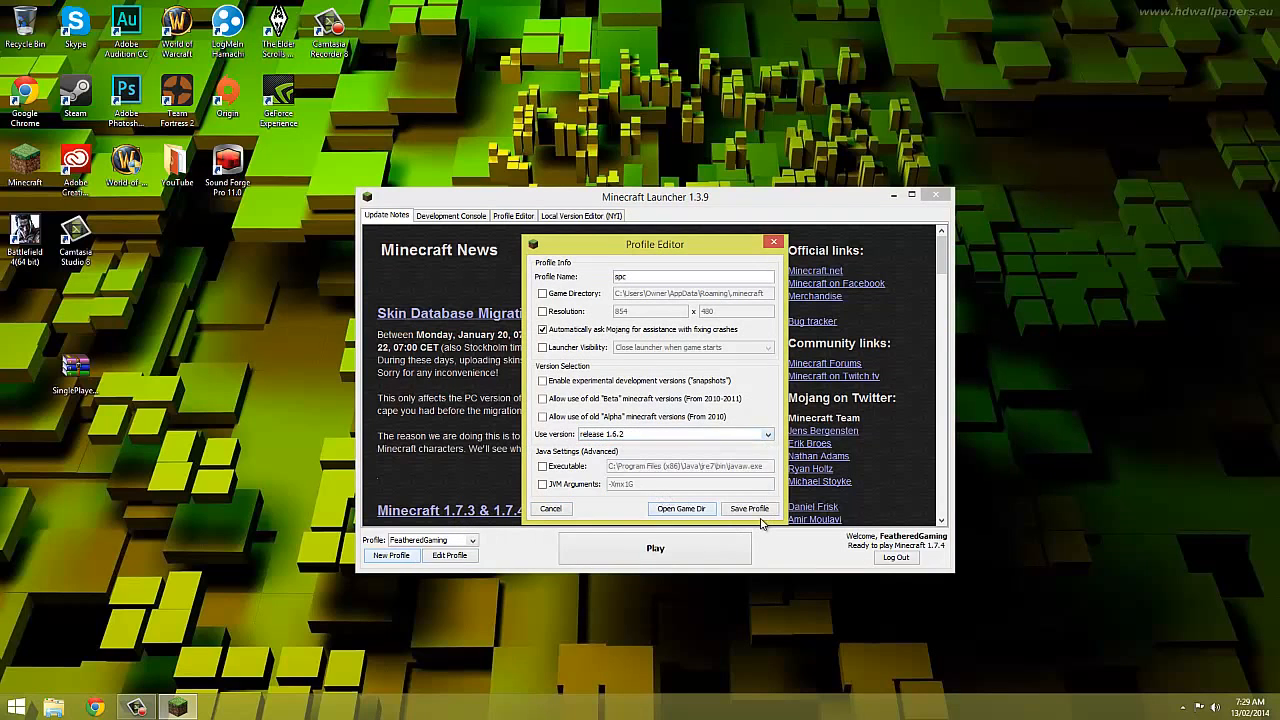
pyautogui.click(749, 508)
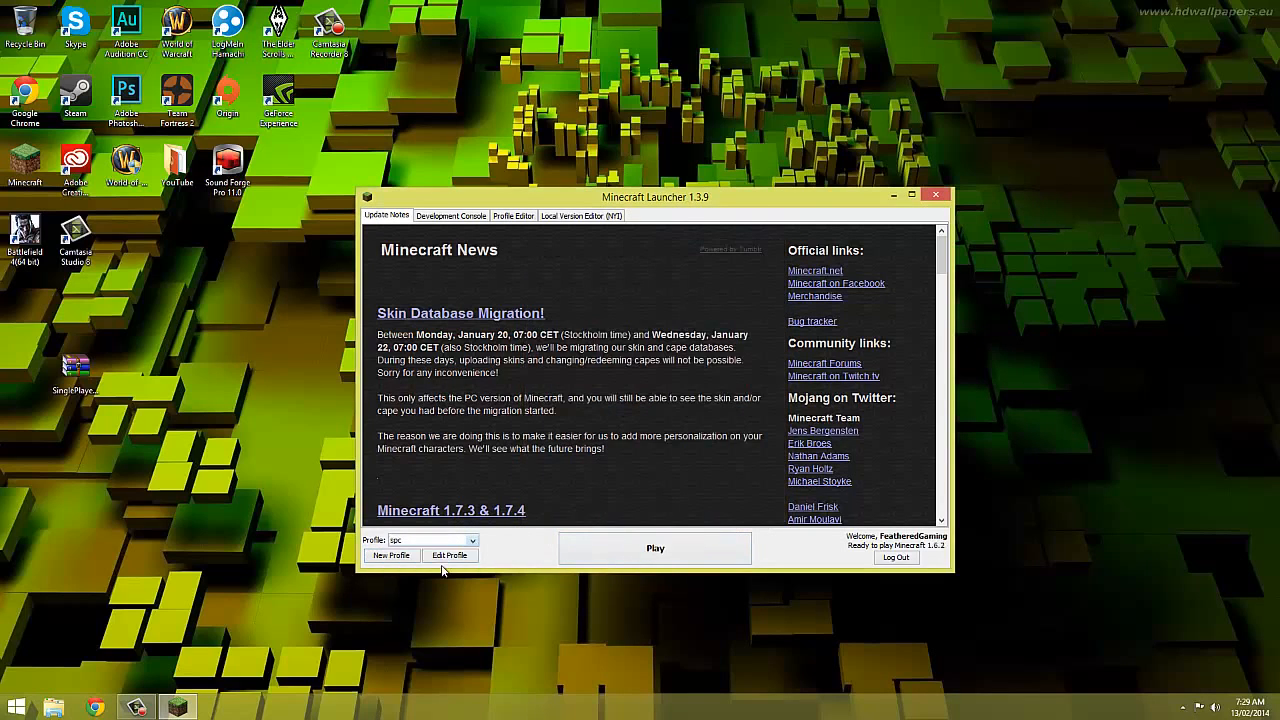
# Launch Minecraft 1.6.2 with the spc profile, then close the game.
pyautogui.click(655, 548)
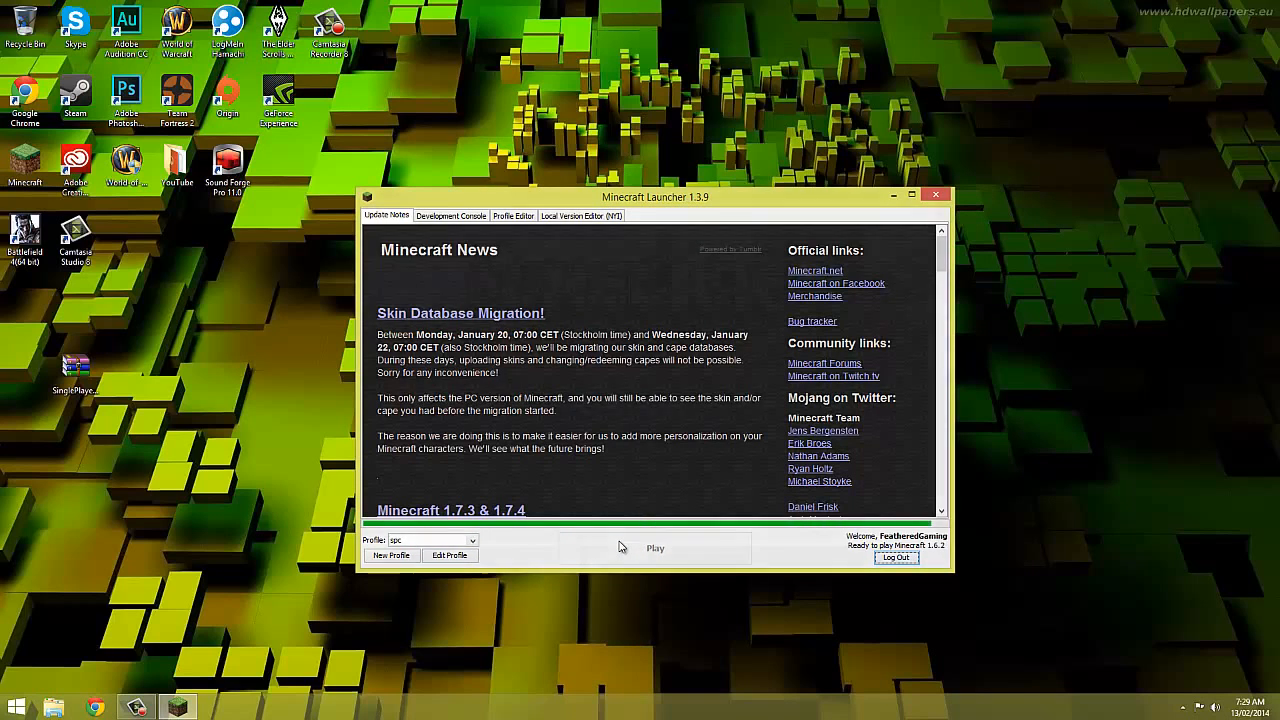
pyautogui.click(655, 547)
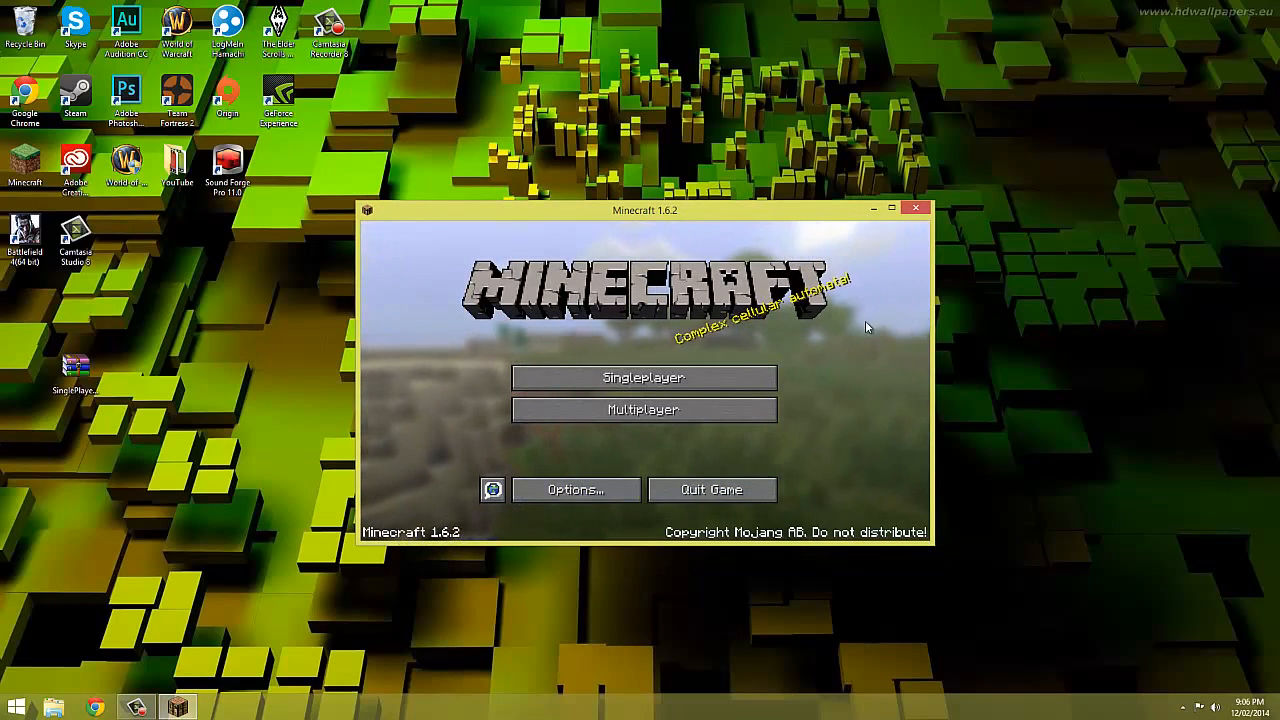
pyautogui.click(915, 208)
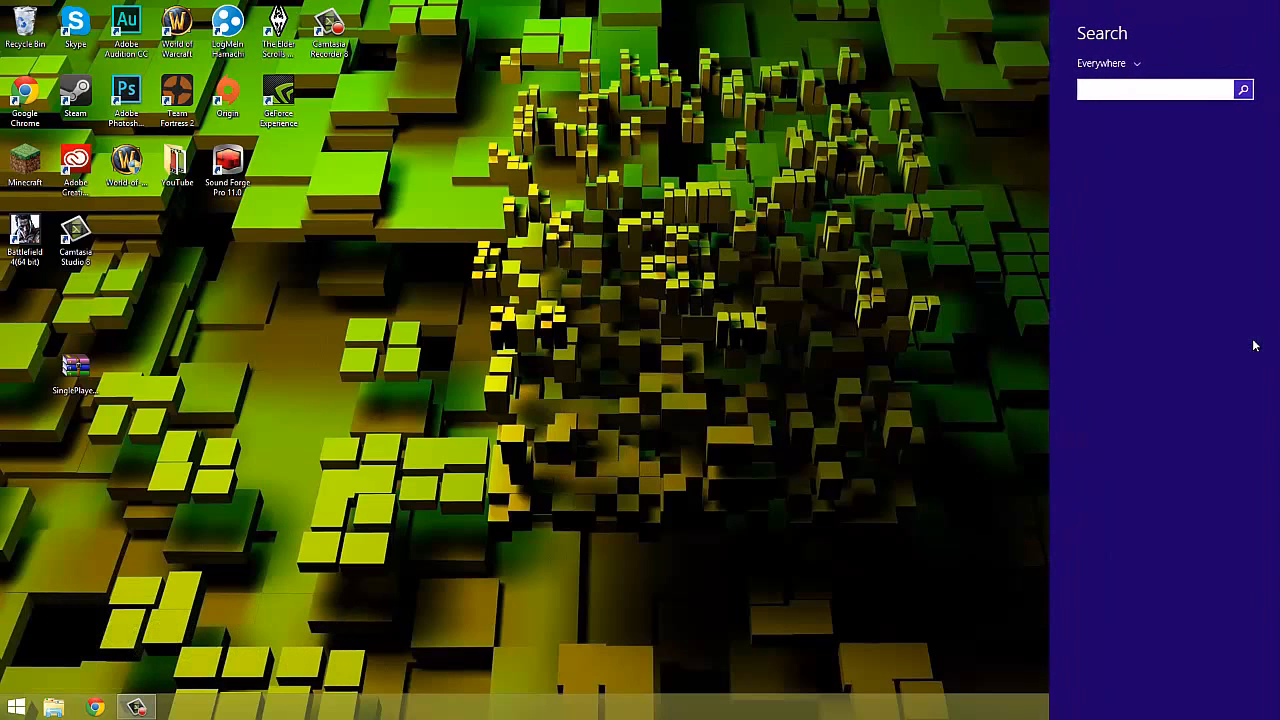
# Go to %appdata%\.minecraft\versions in File Explorer.
pyautogui.write('%appd')
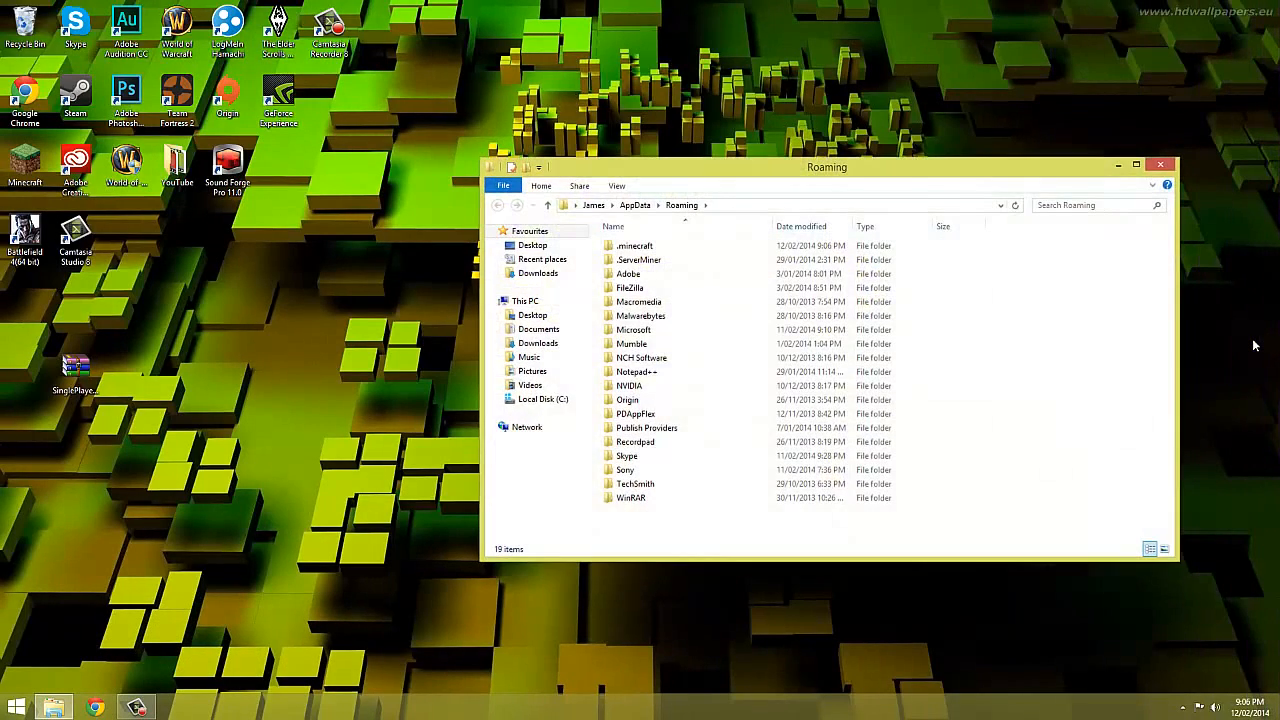
pyautogui.click(630, 288)
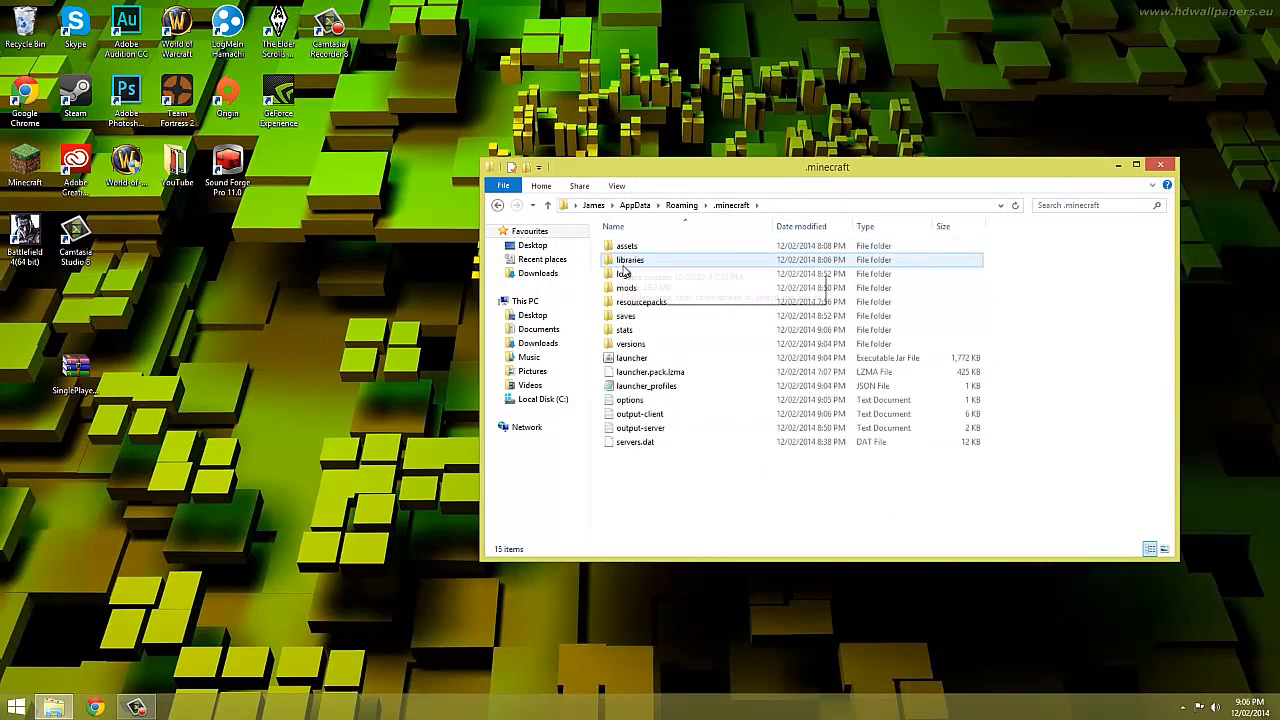
pyautogui.doubleClick(631, 343)
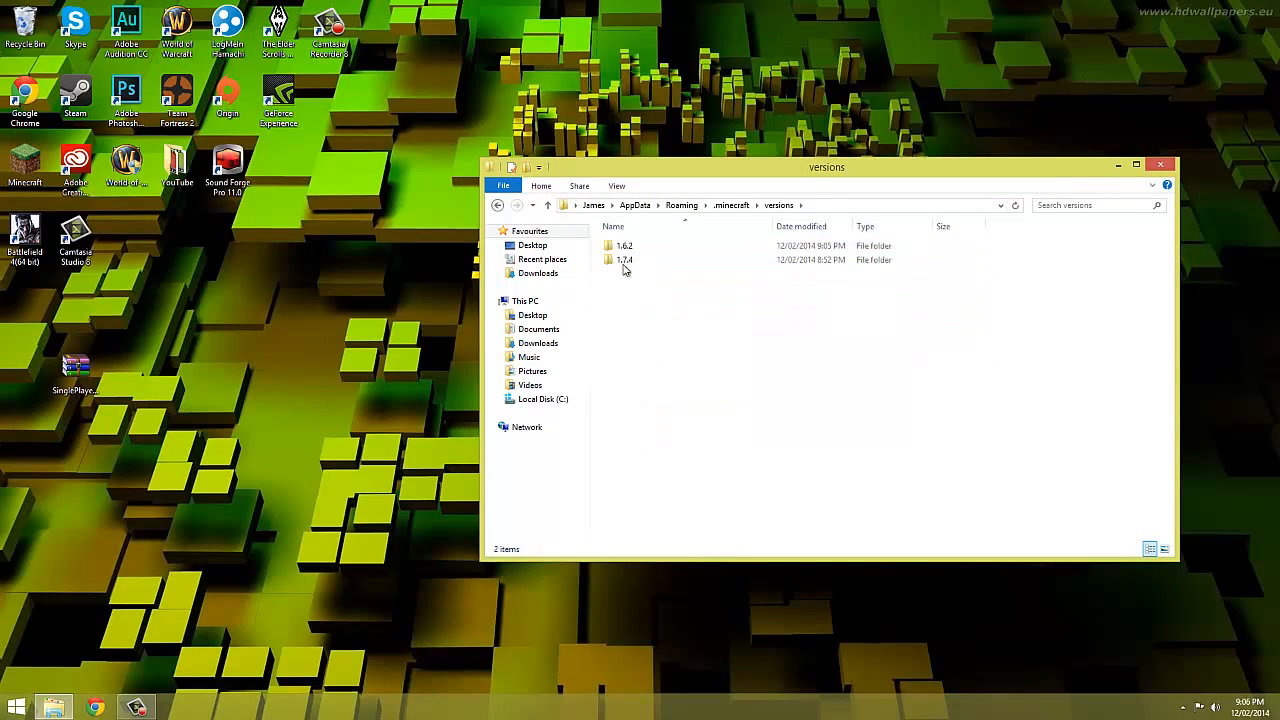
# Duplicate the 1.6.2 version folder and rename the copy to spc.
pyautogui.rightClick(624, 246)
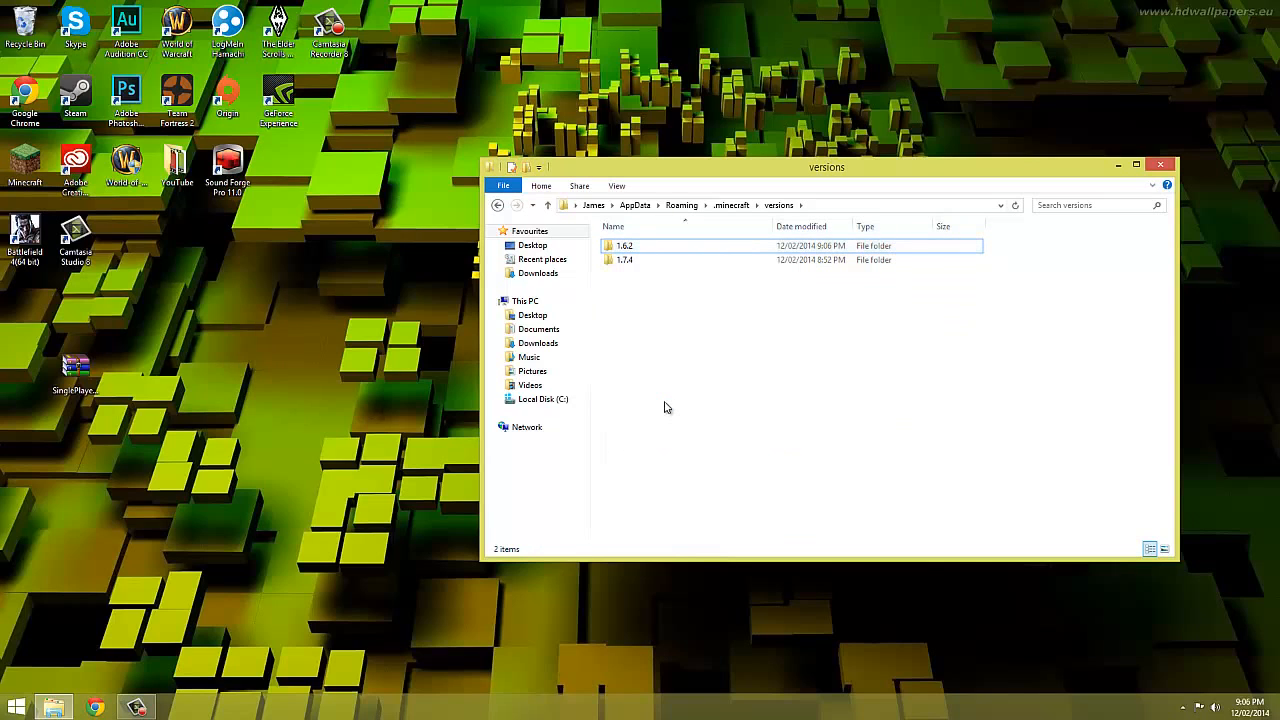
pyautogui.rightClick(625, 259)
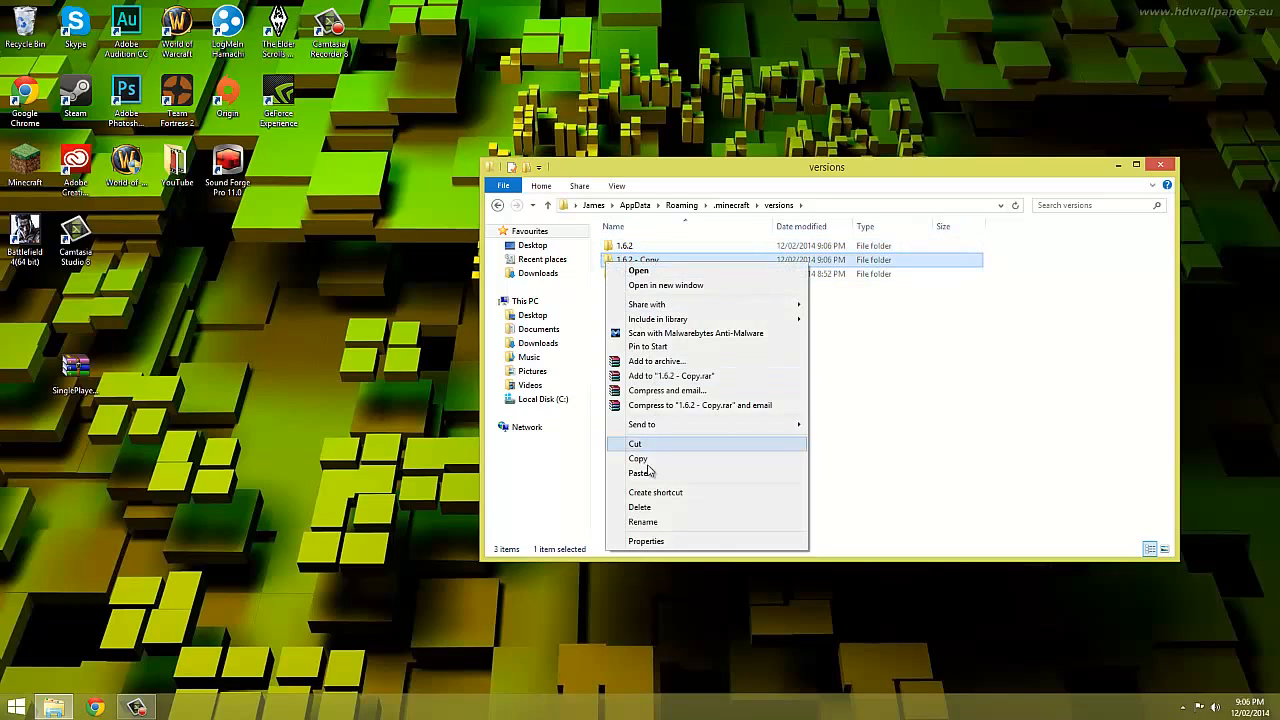
pyautogui.click(643, 521)
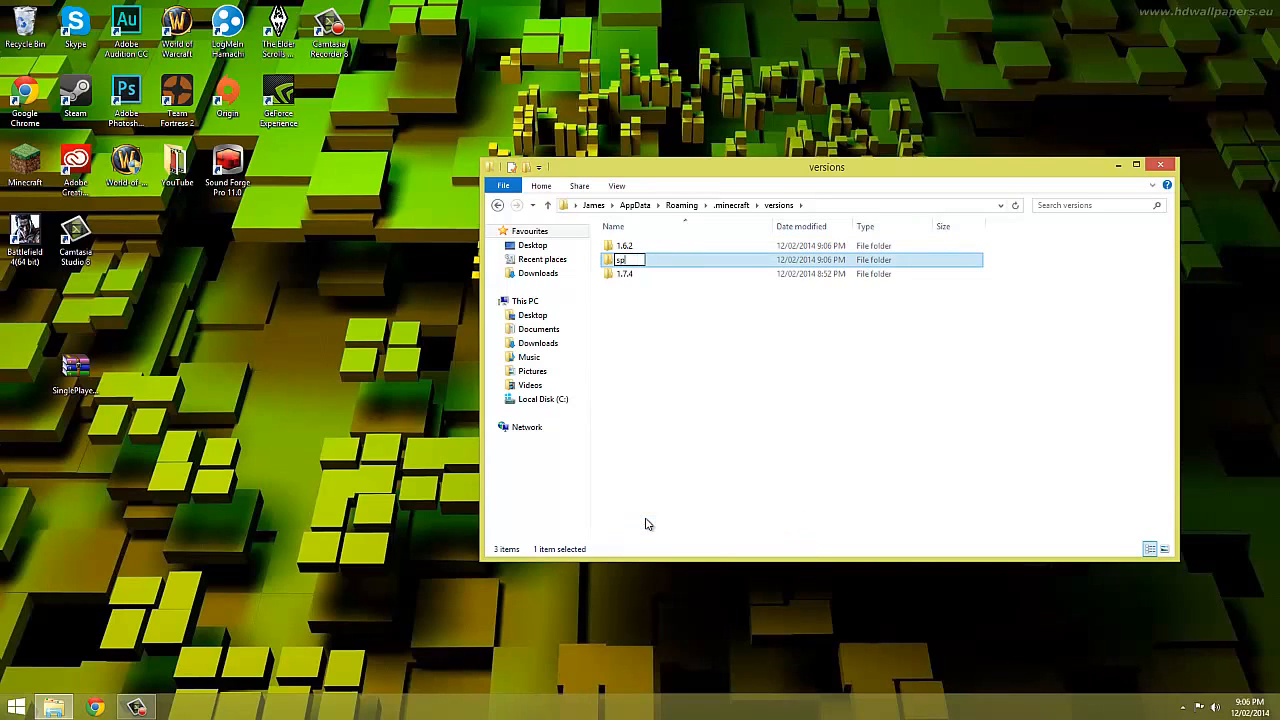
# Rename the jar and JSON inside the spc folder to spc and open the JSON.
pyautogui.doubleClick(625, 259)
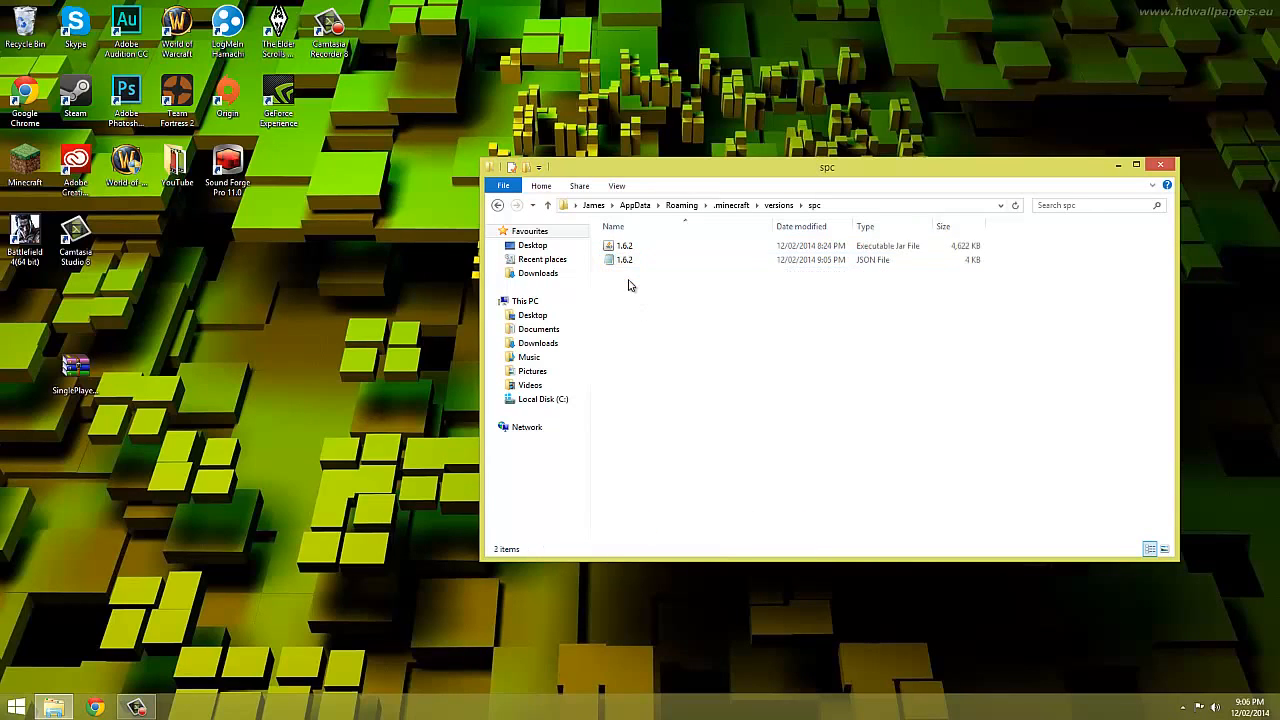
pyautogui.rightClick(623, 259)
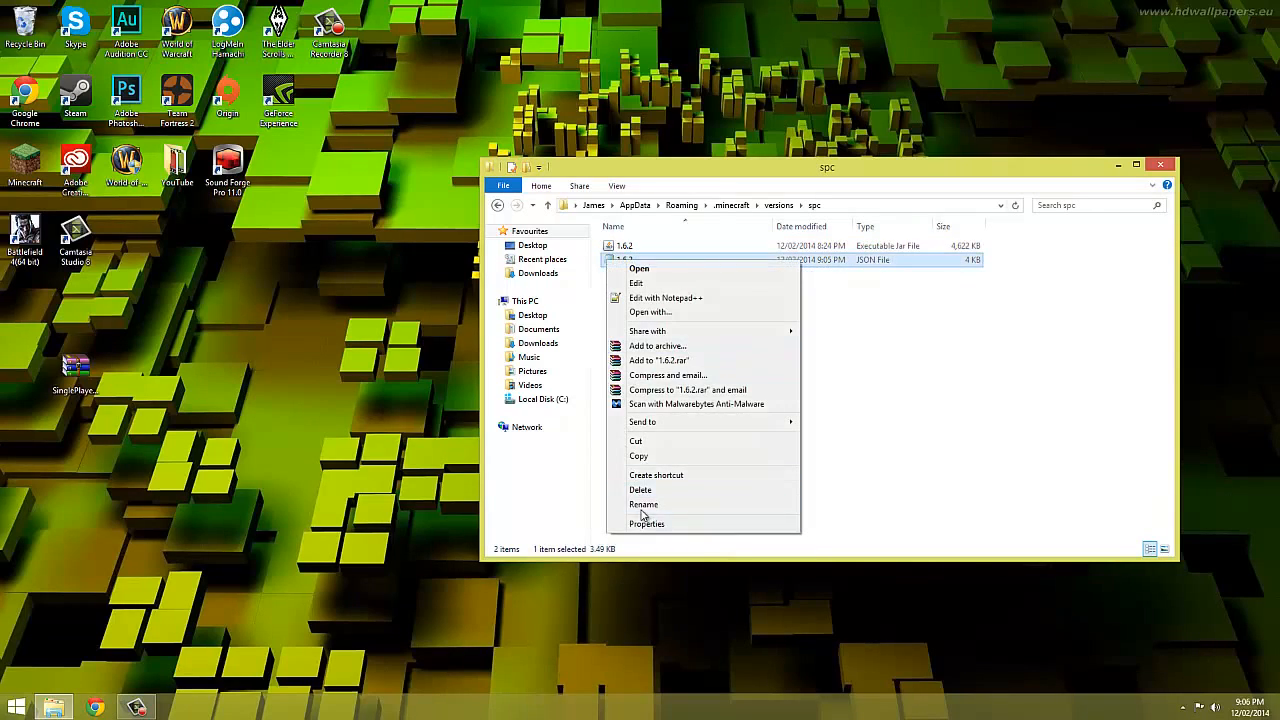
pyautogui.click(643, 504)
pyautogui.write('spc')
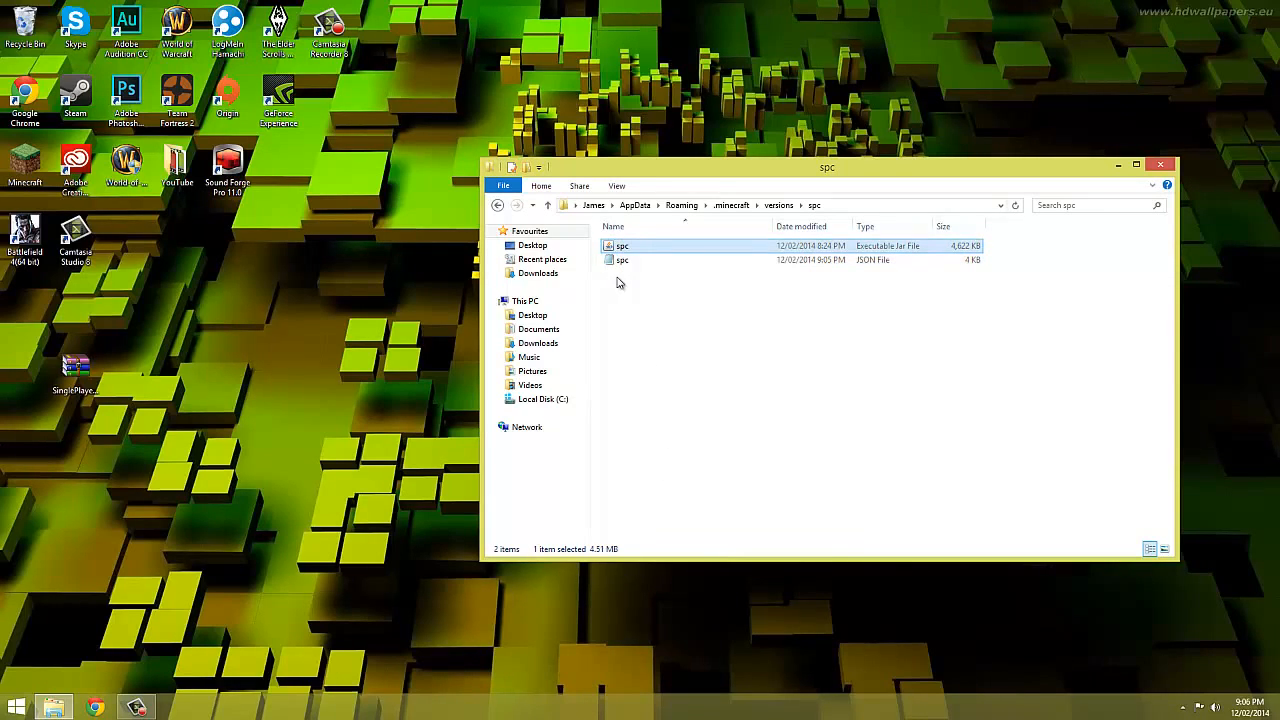
pyautogui.doubleClick(622, 259)
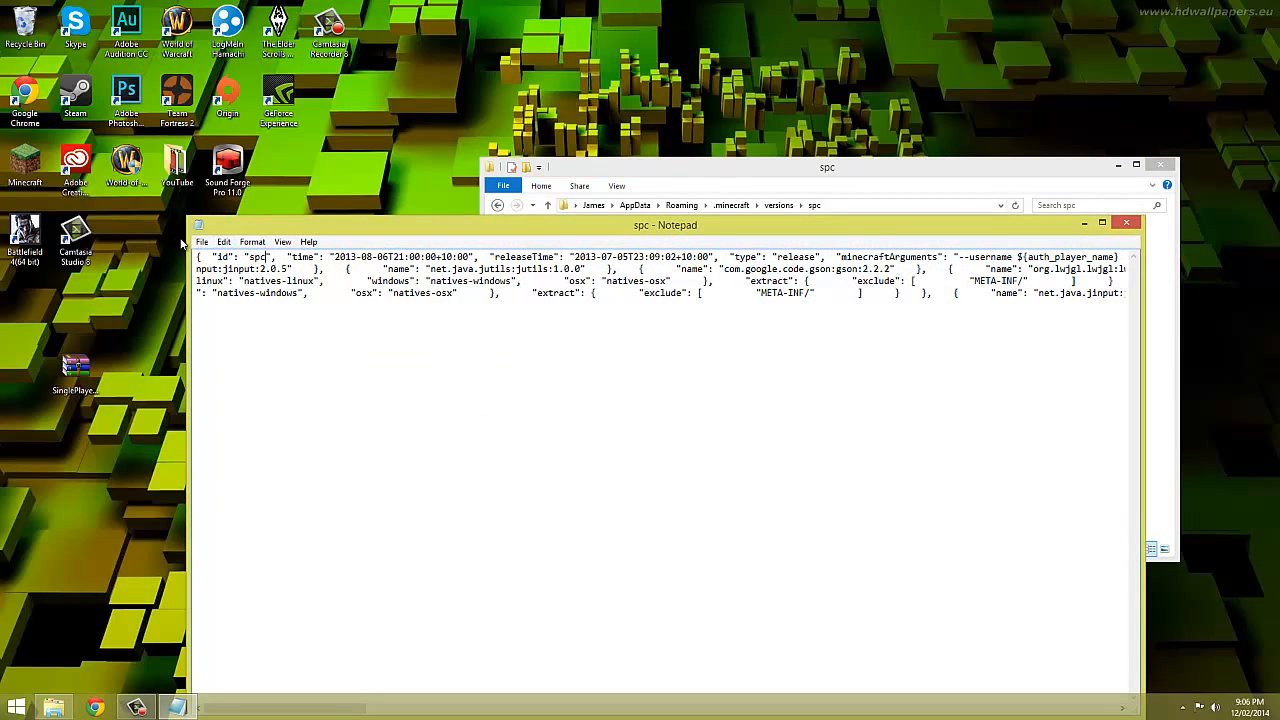
pyautogui.moveTo(1120, 242)
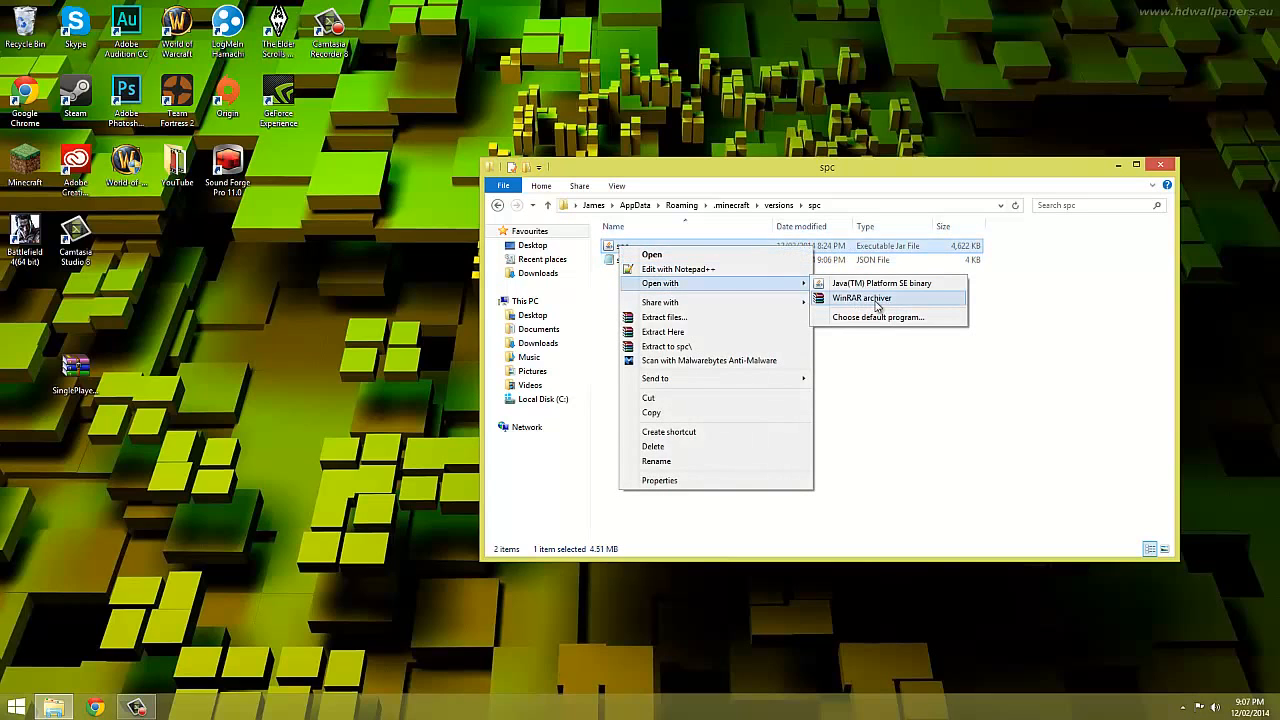
# Delete META-INF from spc.jar in WinRAR, add the SPC zip's files, and close the zip.
pyautogui.click(861, 298)
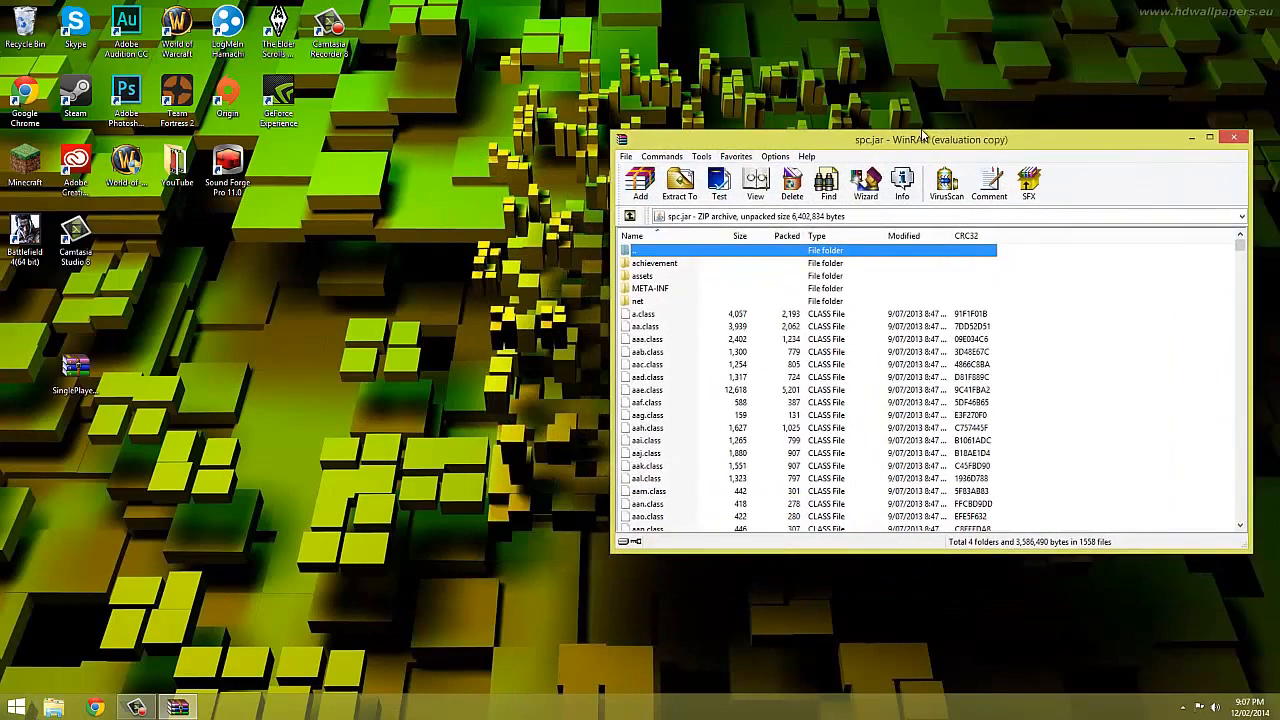
pyautogui.rightClick(655, 275)
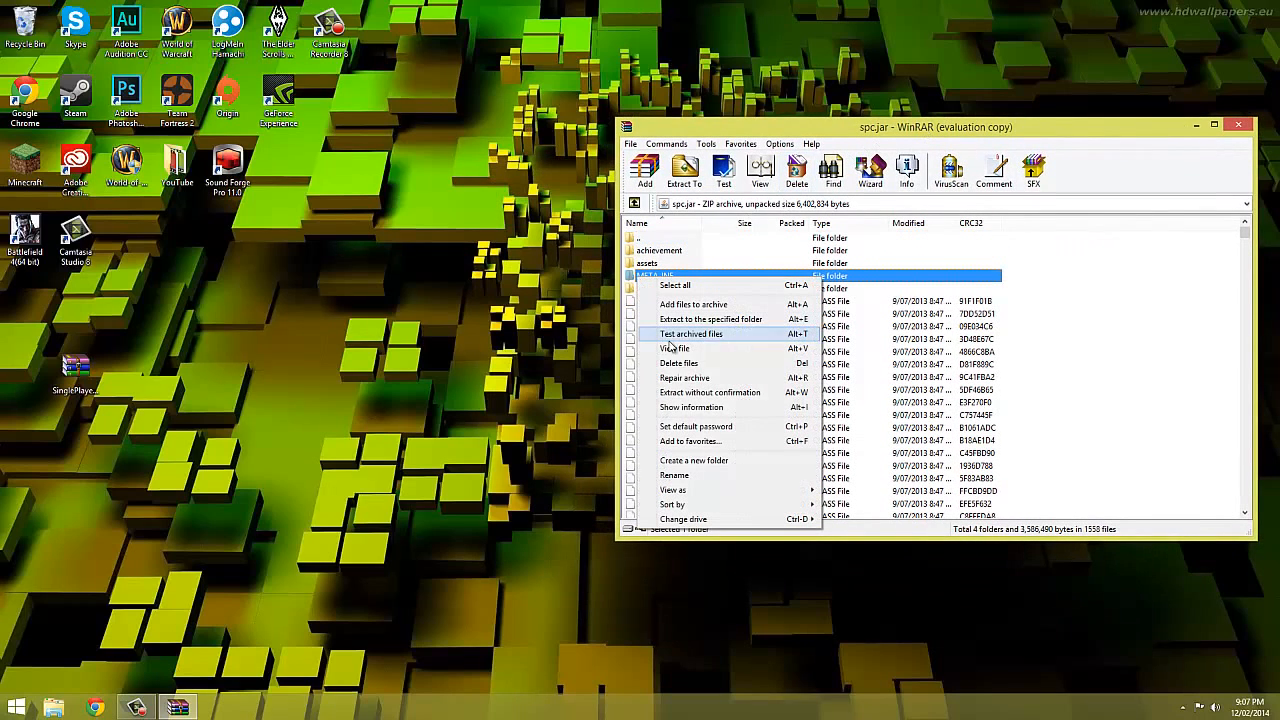
pyautogui.click(678, 363)
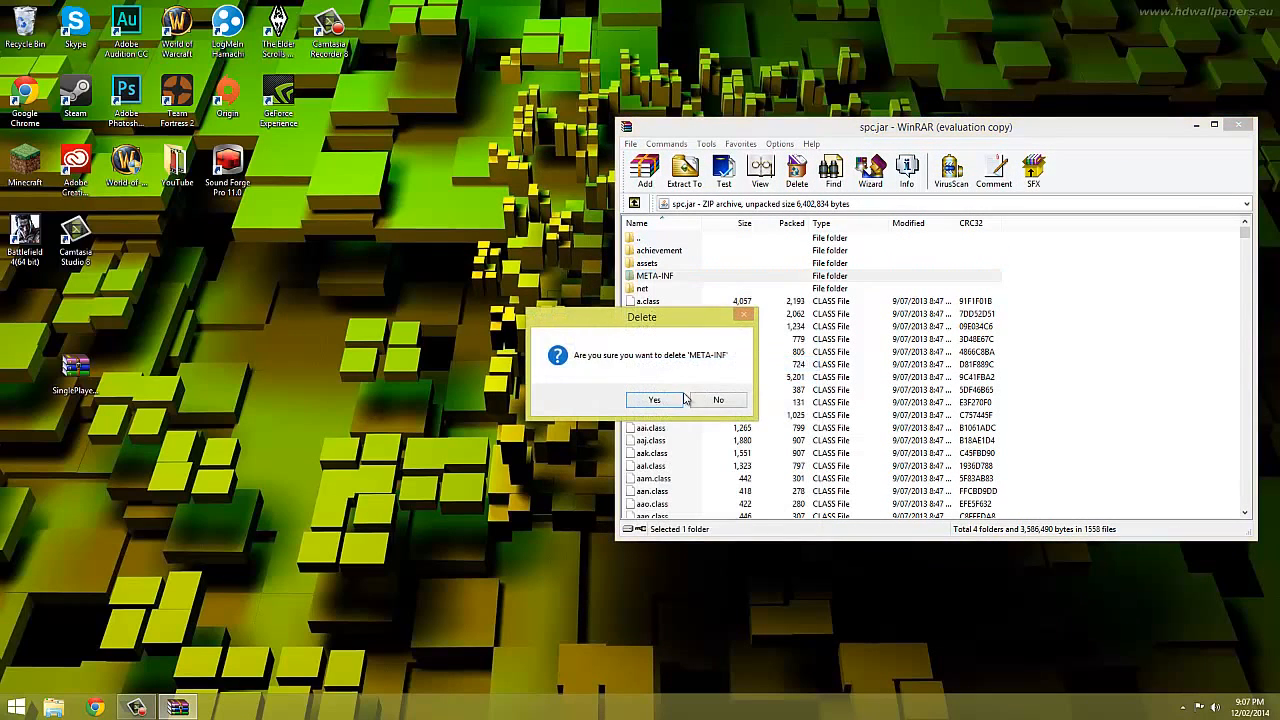
pyautogui.click(654, 400)
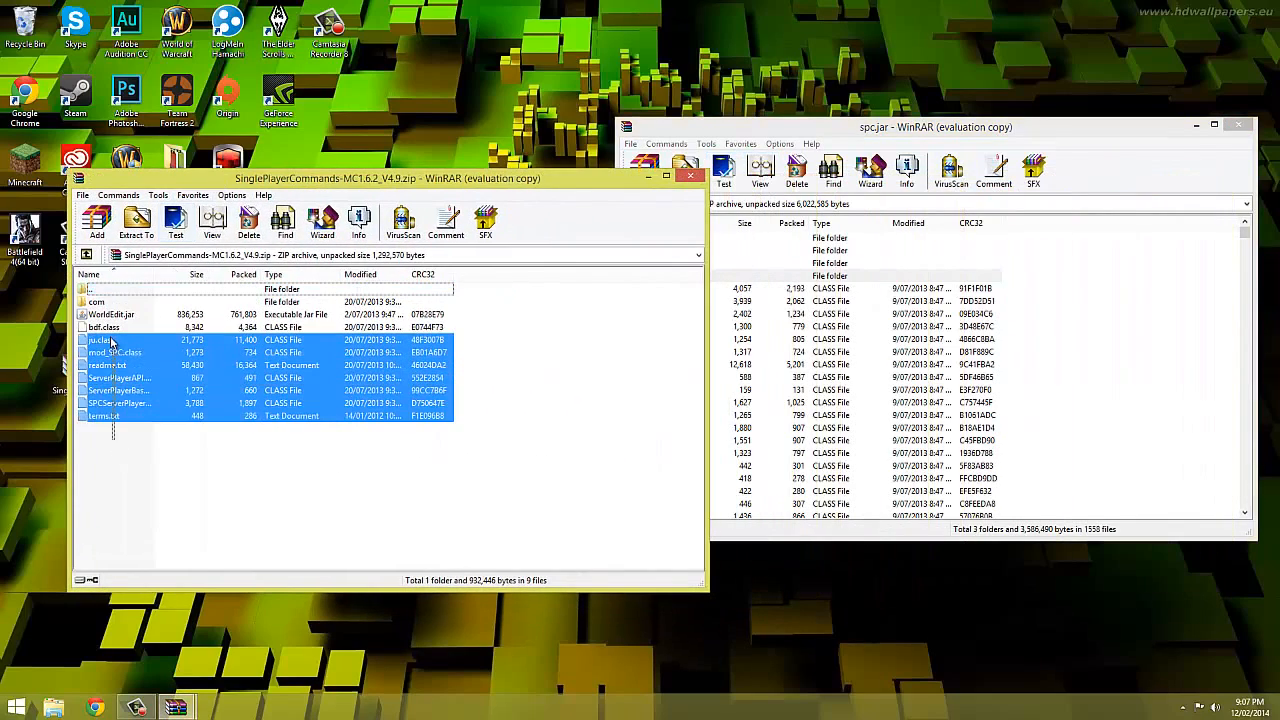
pyautogui.click(97, 220)
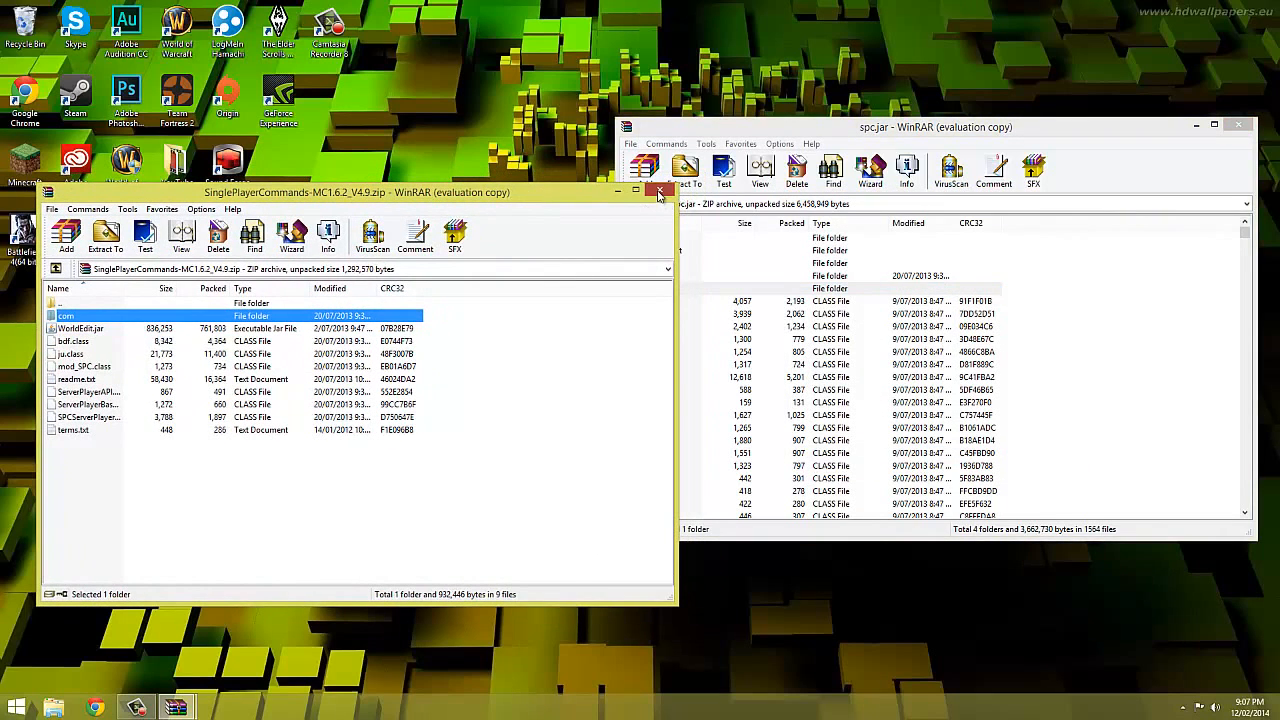
pyautogui.click(659, 191)
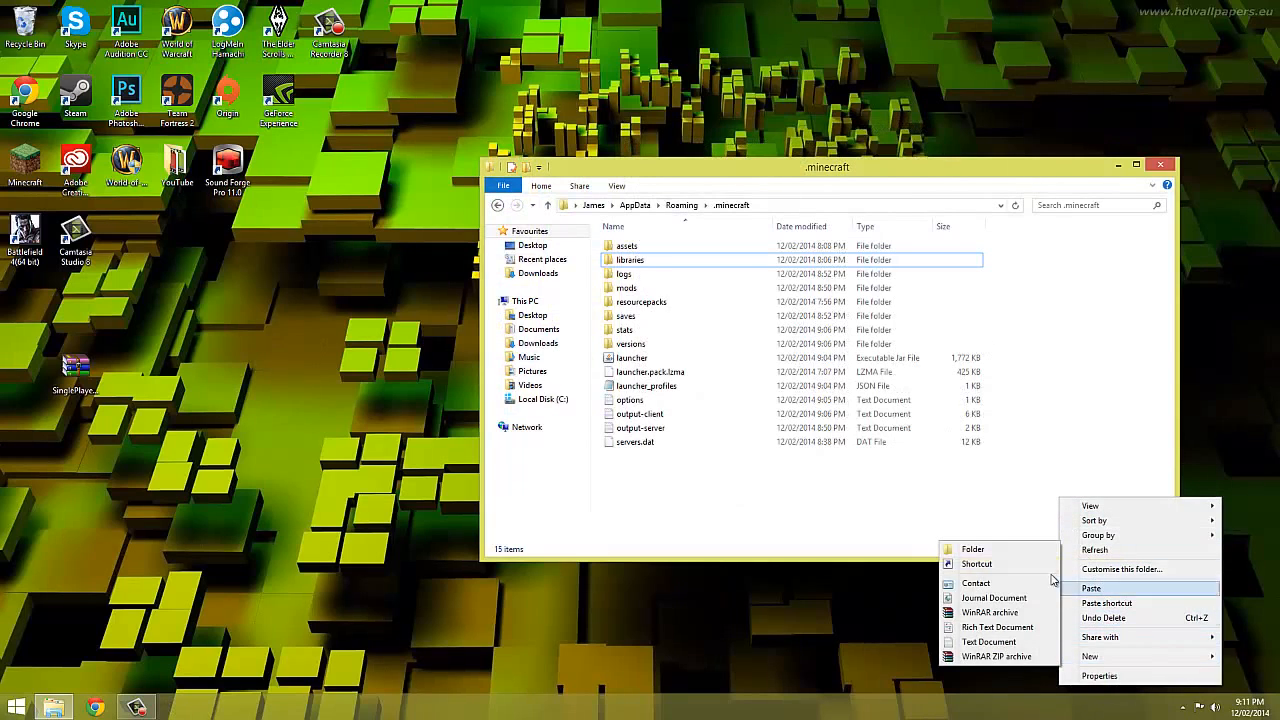
# Paste the copied item into empty space in the .minecraft folder.
pyautogui.click(972, 549)
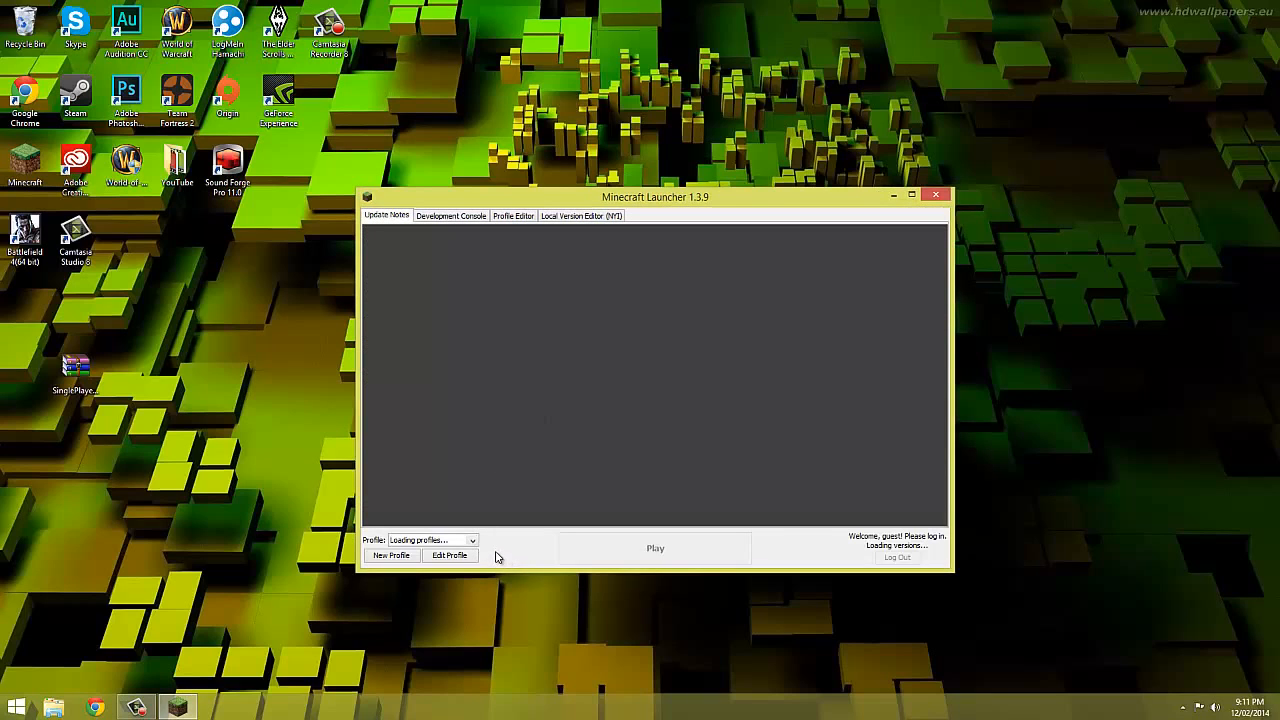
# Edit the spc profile to use version release spc and save it.
pyautogui.click(449, 555)
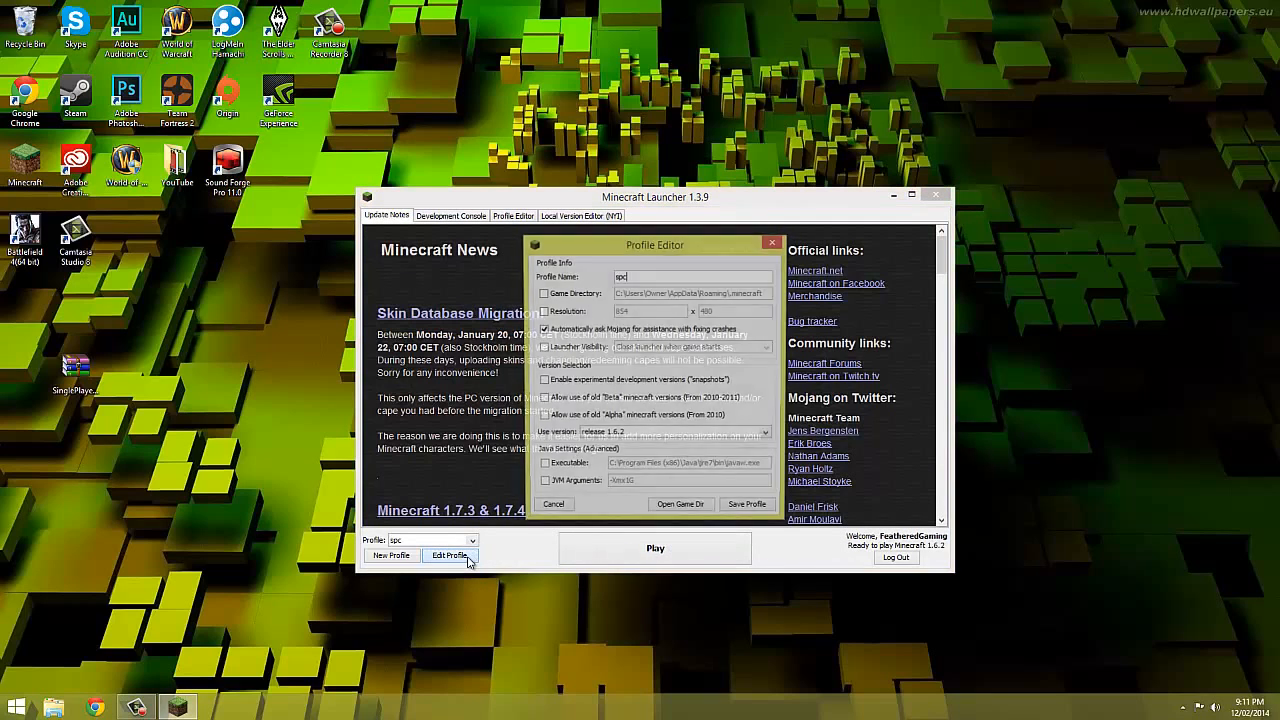
pyautogui.click(767, 432)
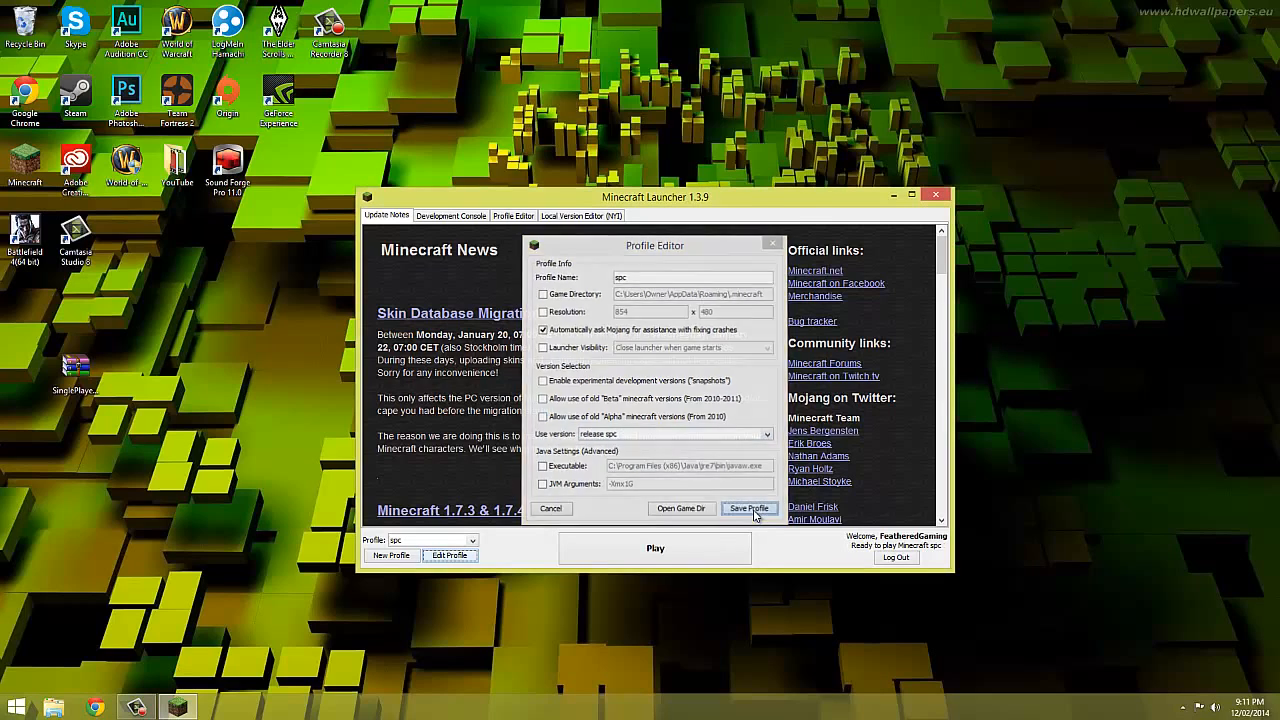
pyautogui.click(748, 508)
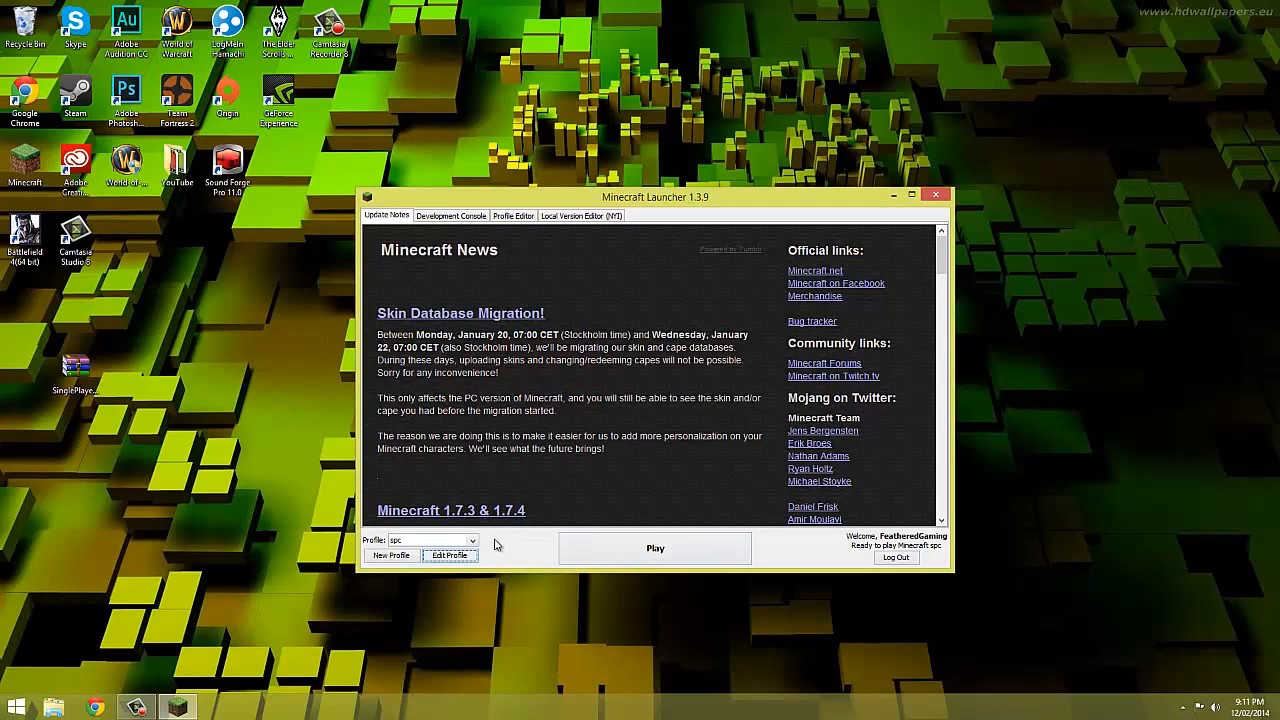
# Select the spc profile in the dropdown and start the game.
pyautogui.click(470, 540)
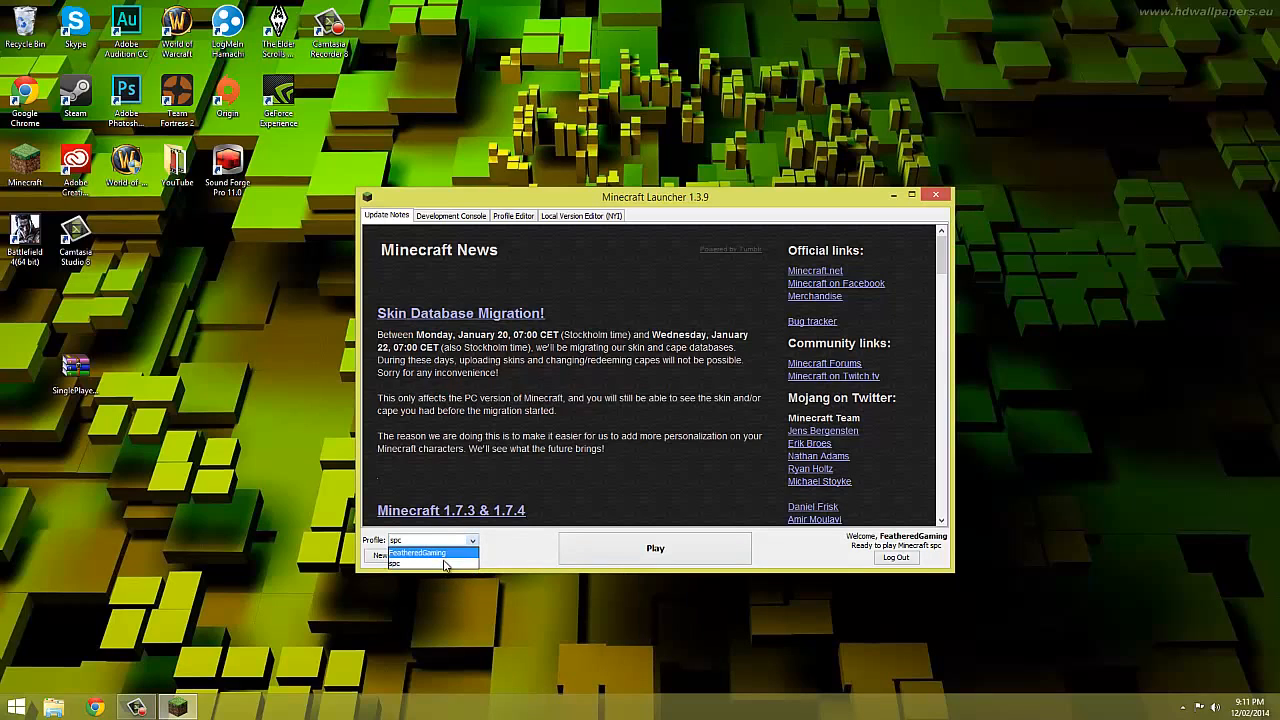
pyautogui.click(435, 563)
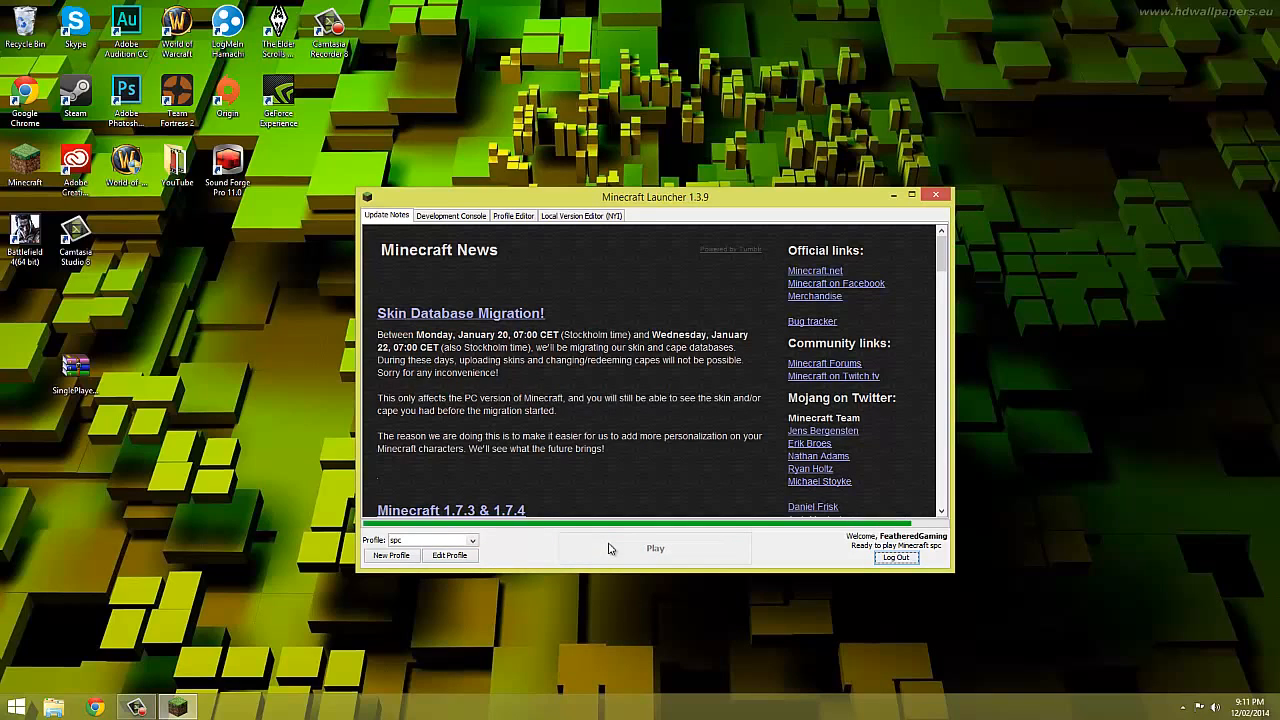
pyautogui.click(654, 548)
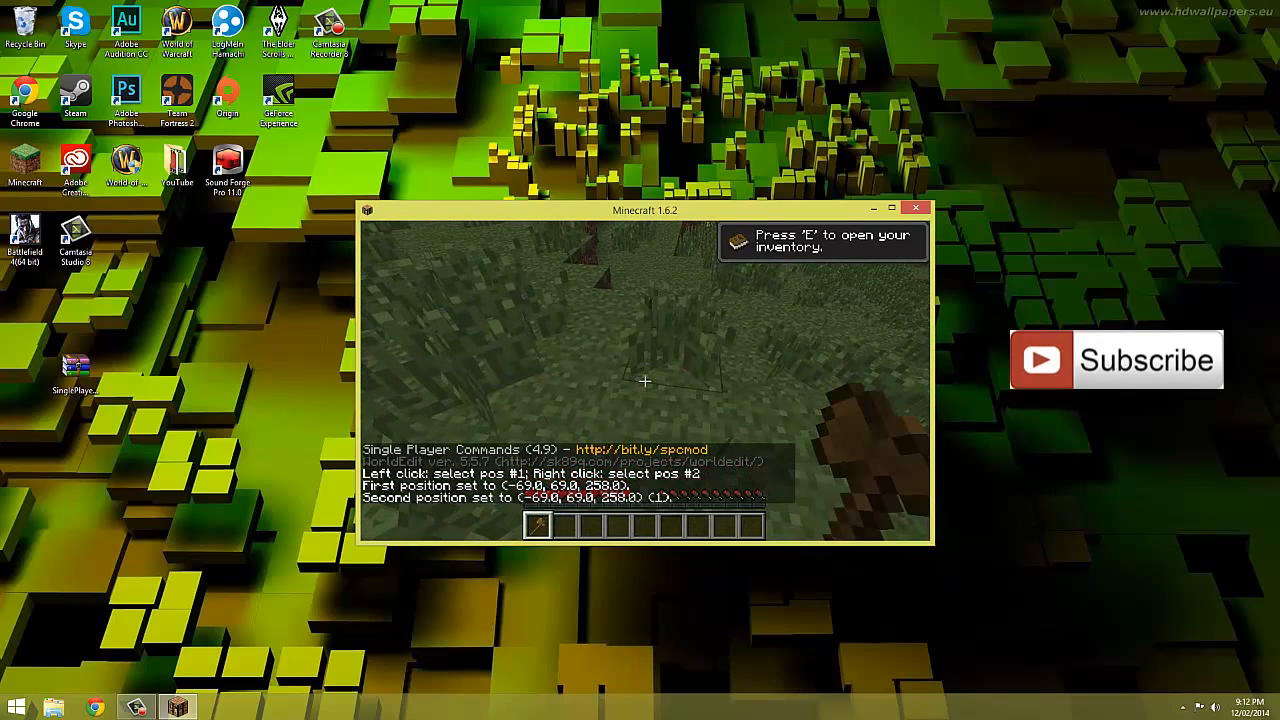
# Pause with Esc after the SPC and WorldEdit chat messages appear in the world.
pyautogui.press('Escape')
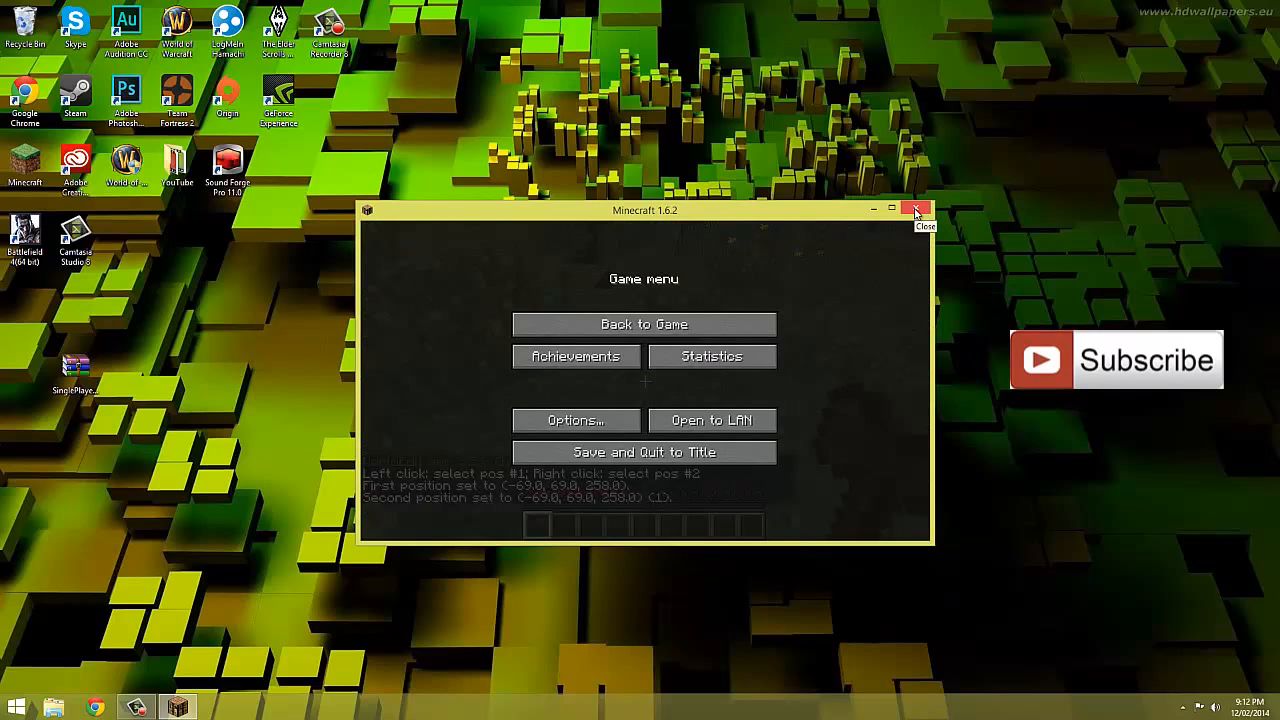
# Close the Minecraft 1.6.2 game window with its X button.
pyautogui.click(915, 209)
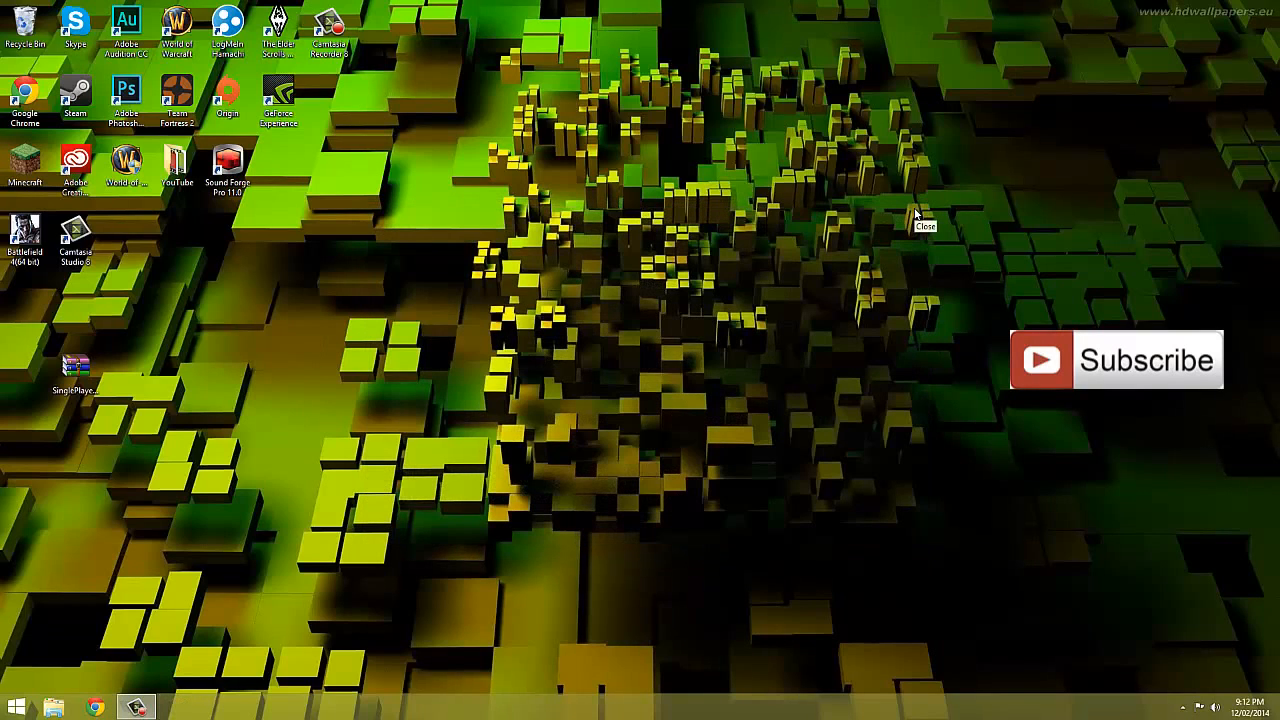
pyautogui.moveTo(960, 197)
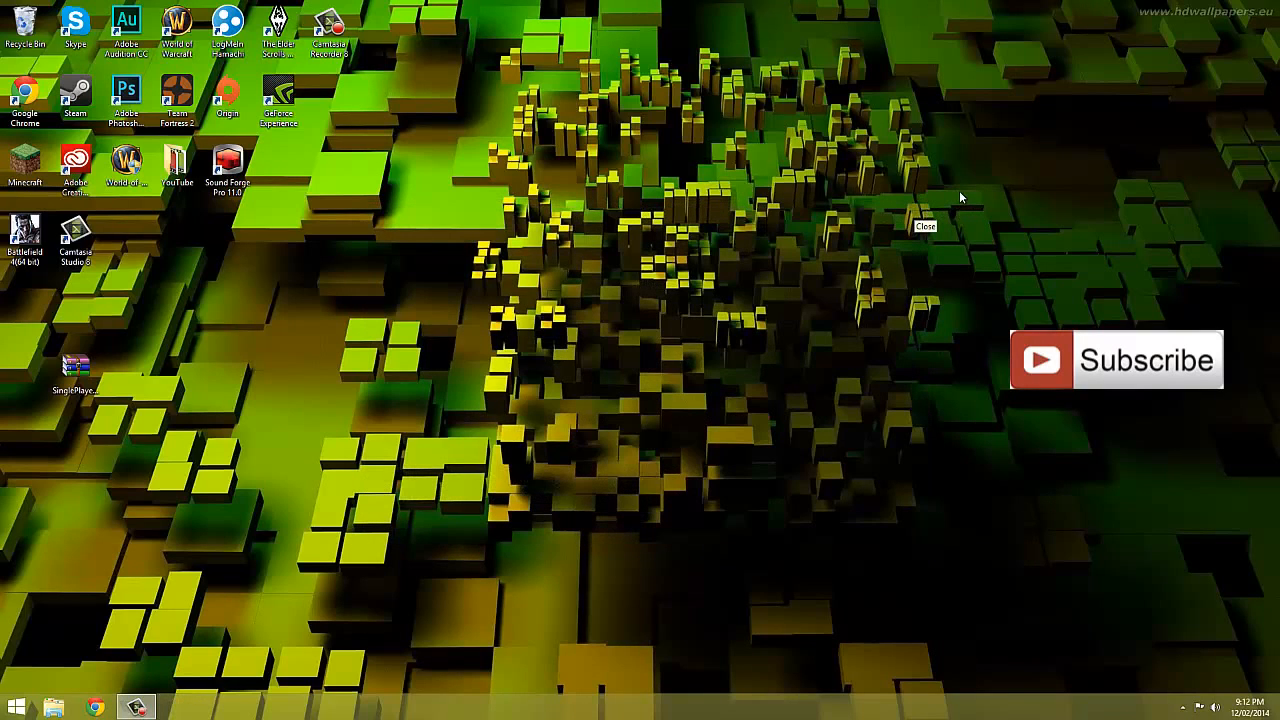
pyautogui.moveTo(1090, 274)
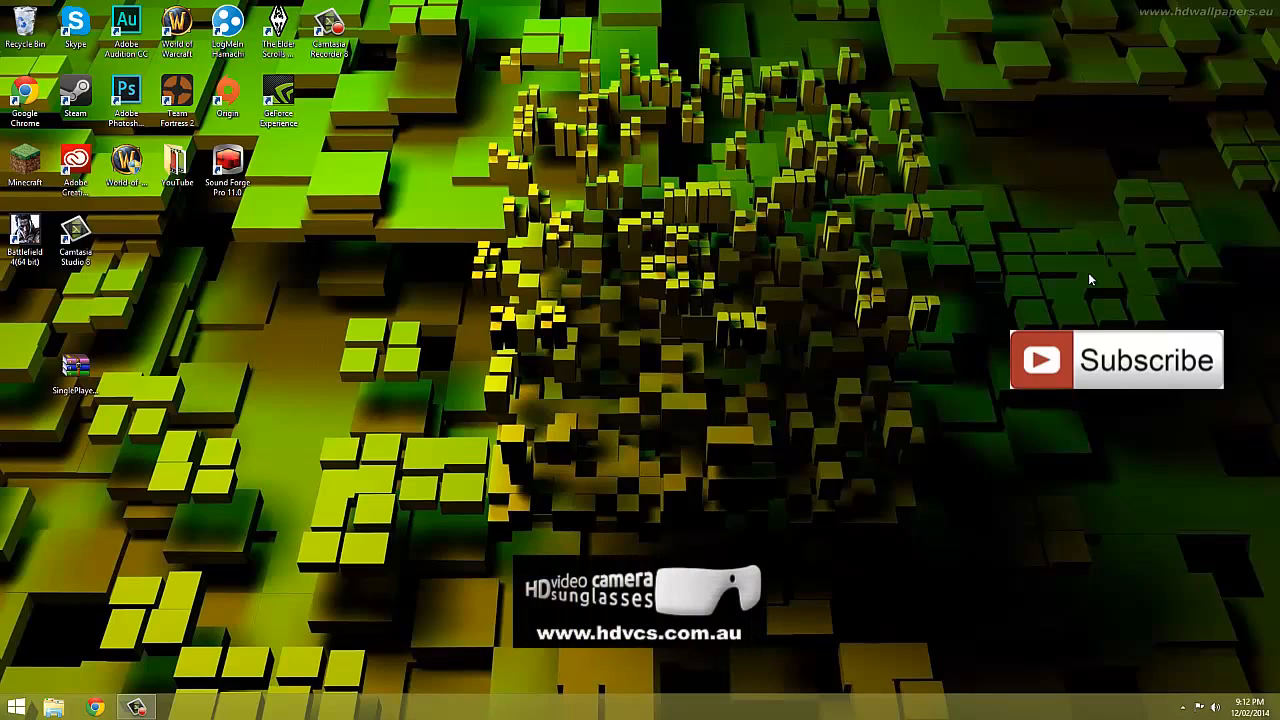
pyautogui.moveTo(1085, 407)
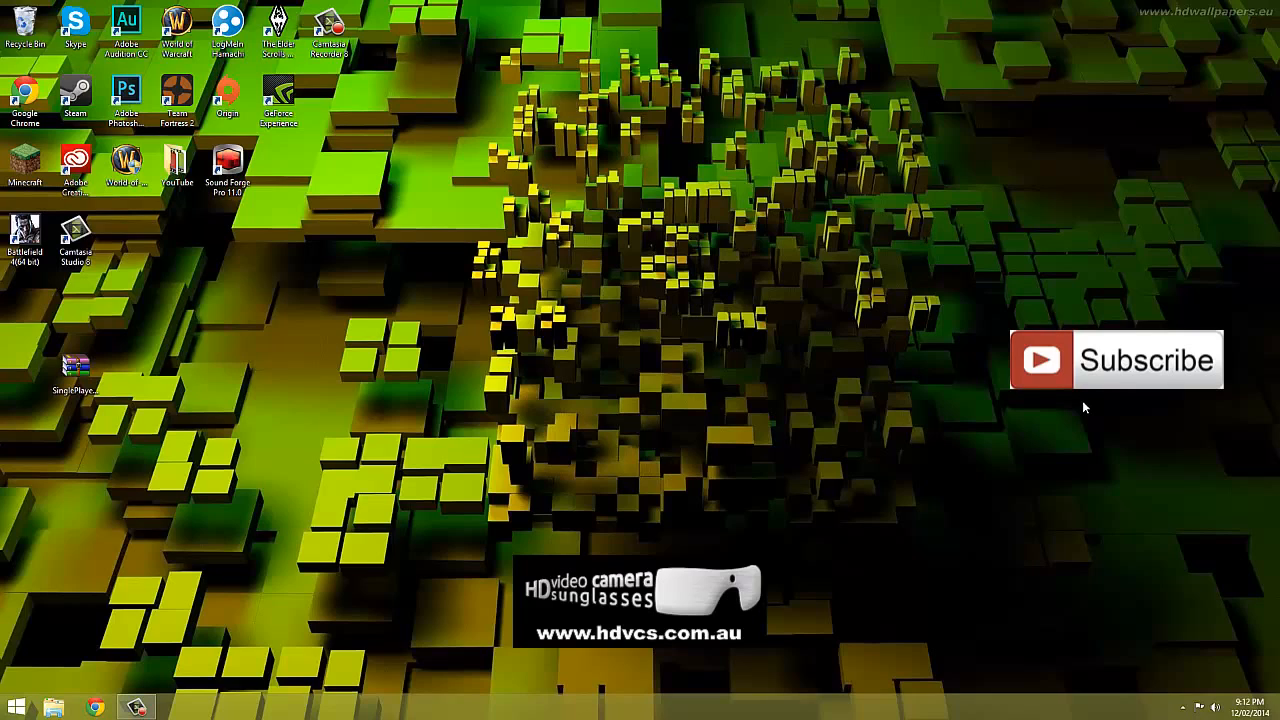
pyautogui.moveTo(1068, 392)
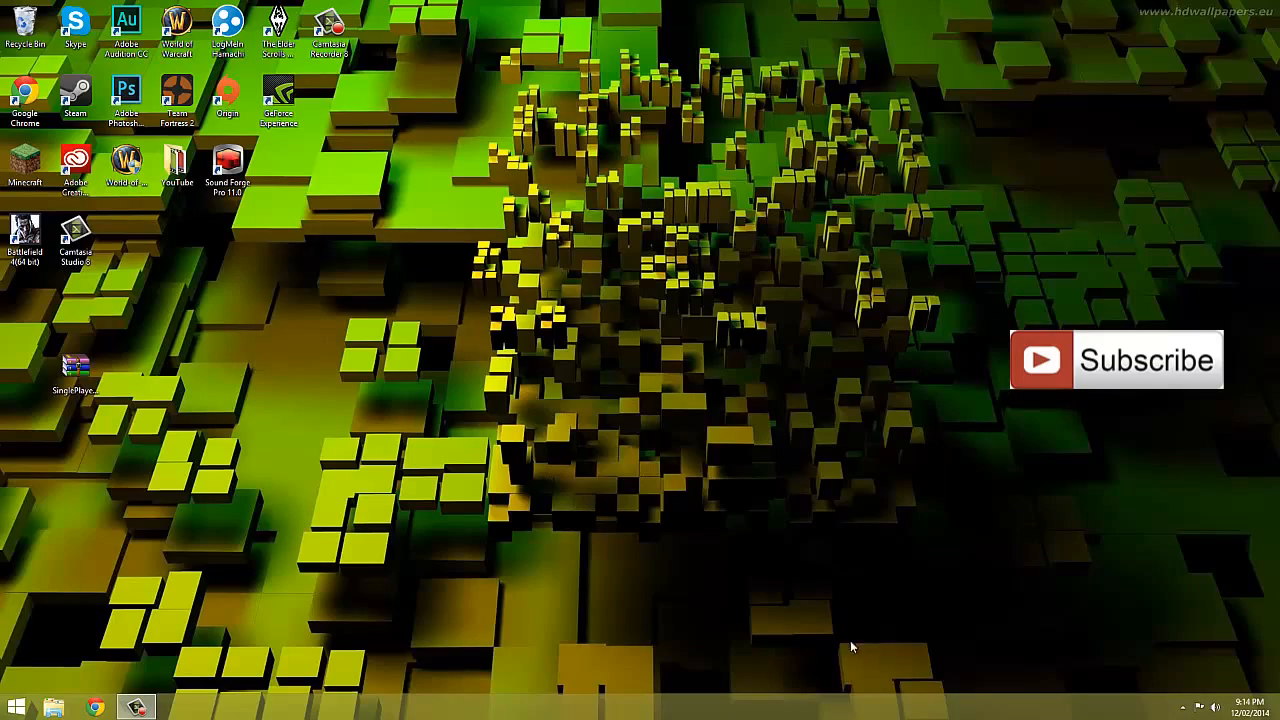
pyautogui.moveTo(893, 635)
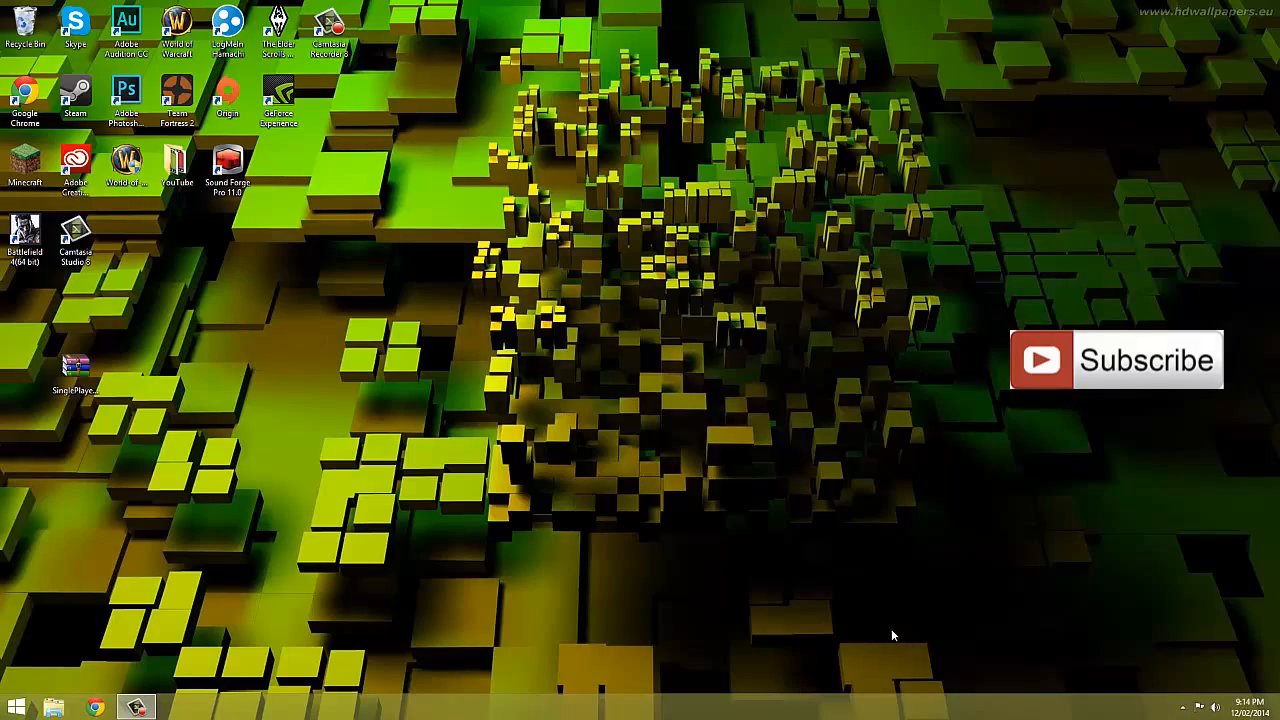